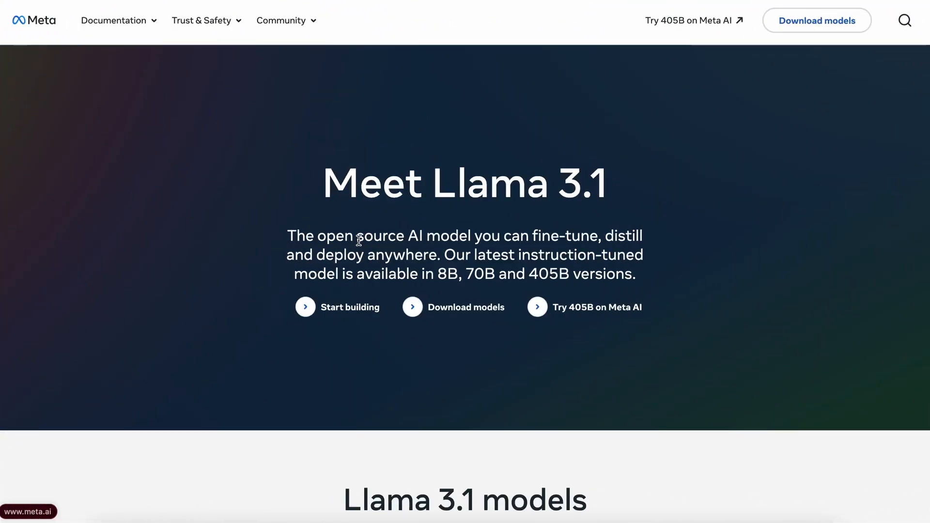
pyautogui.moveTo(474, 228)
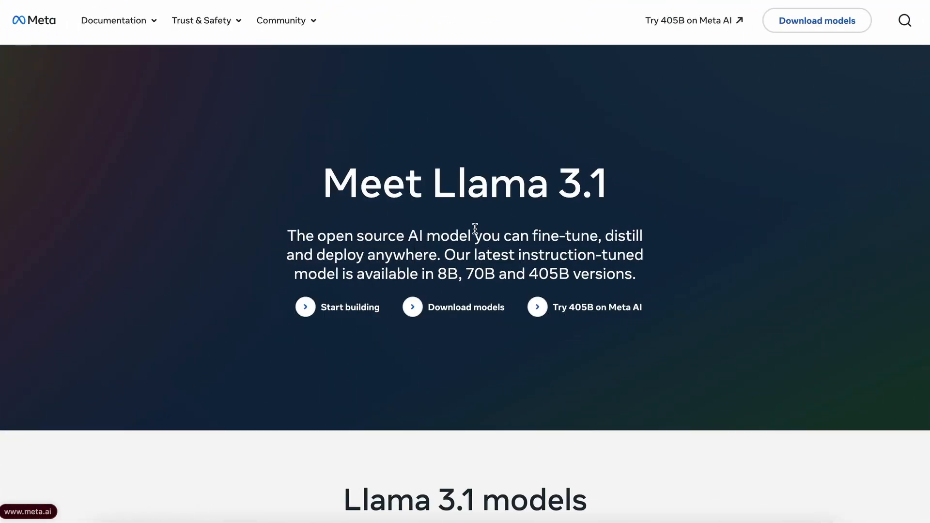
pyautogui.moveTo(507, 162)
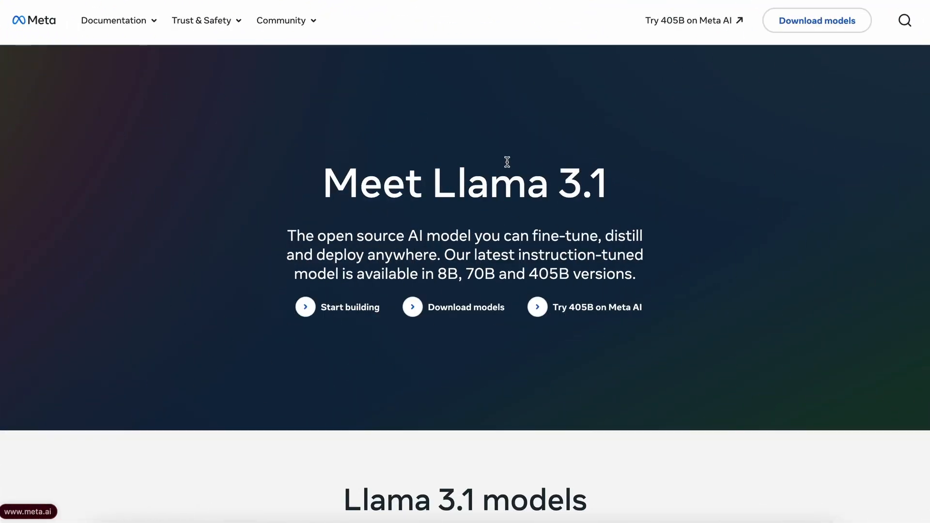
pyautogui.moveTo(619, 190)
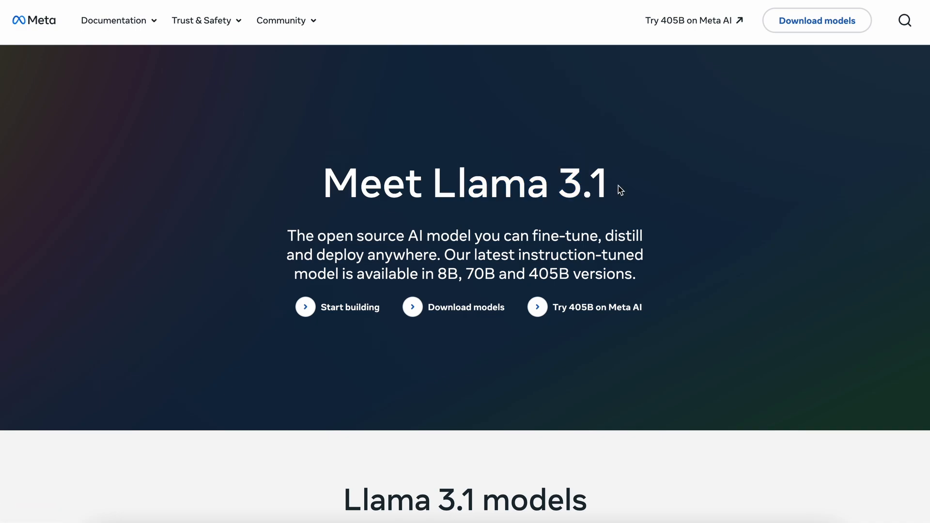
pyautogui.moveTo(399, 243)
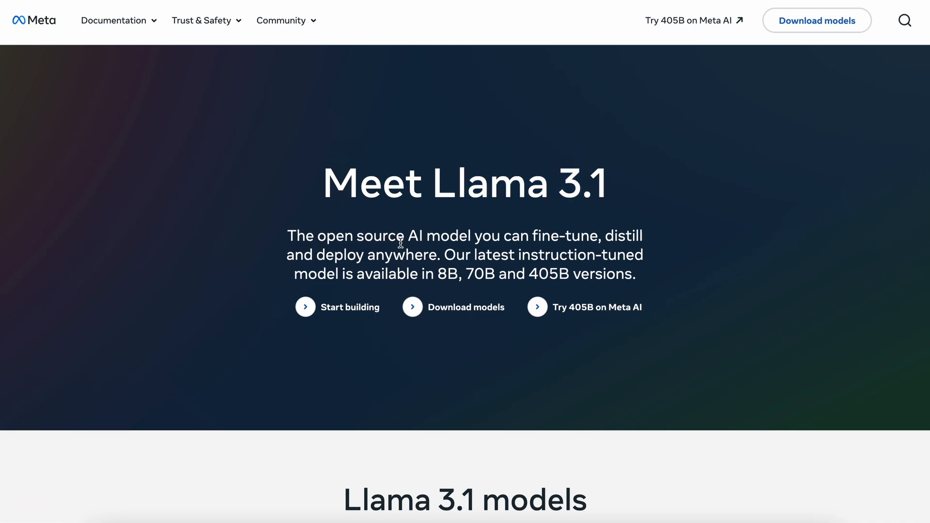
# - Scroll to the Llama 3.1 models section showing the 405B, 70B and 8B cards
pyautogui.scroll(-3)
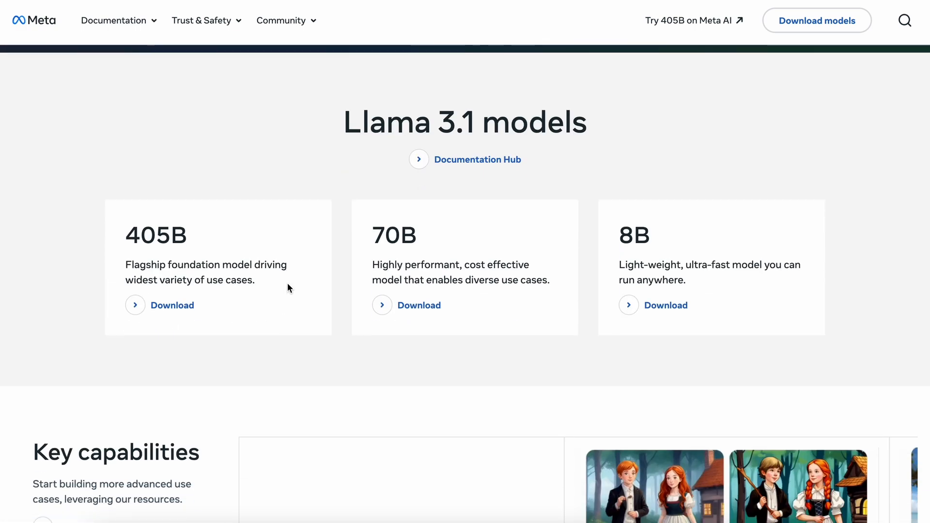
pyautogui.scroll(-3)
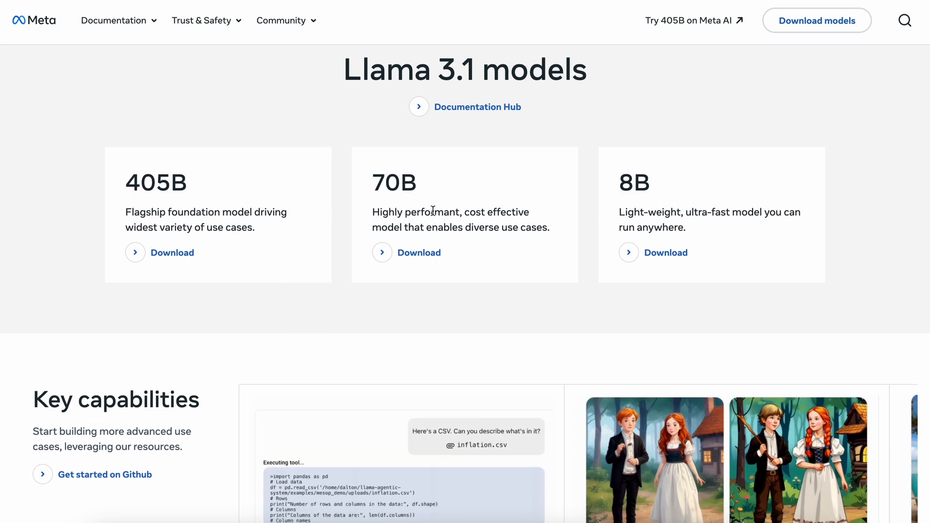
pyautogui.moveTo(135, 181)
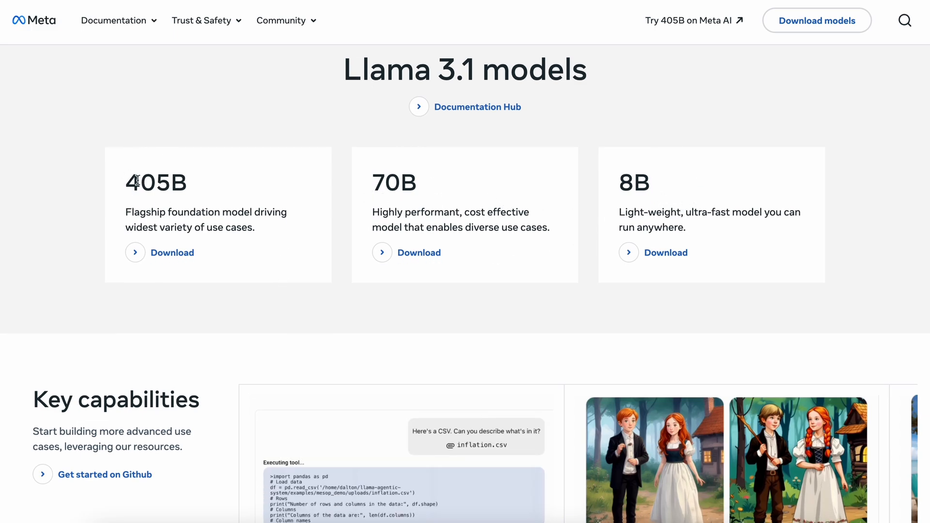
pyautogui.moveTo(188, 296)
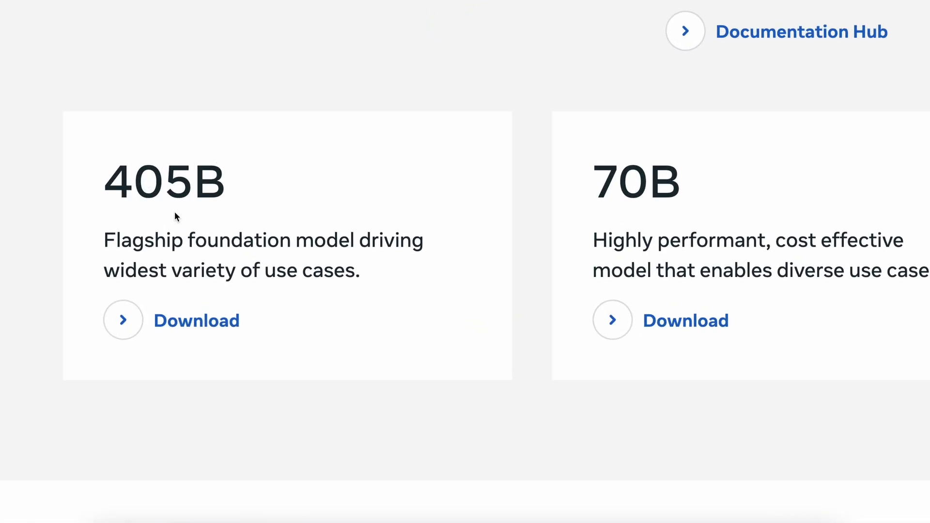
pyautogui.moveTo(199, 224)
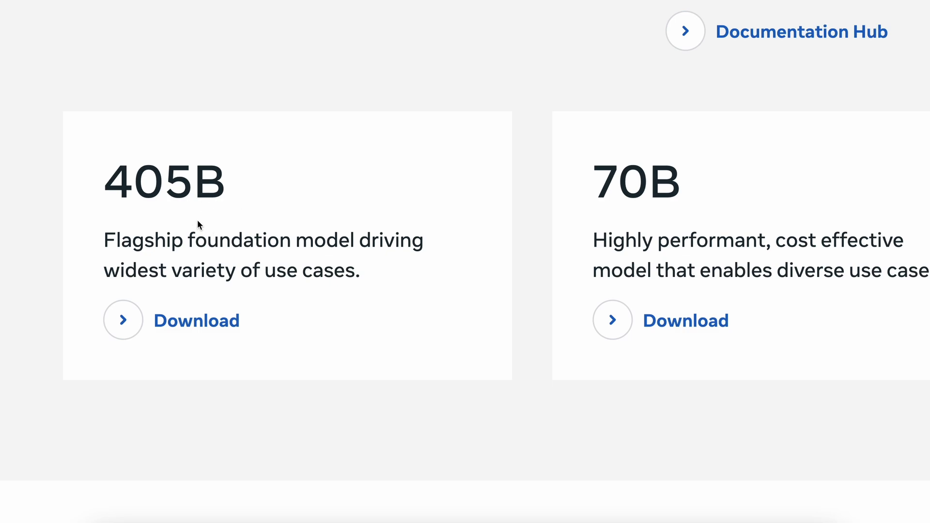
pyautogui.moveTo(239, 219)
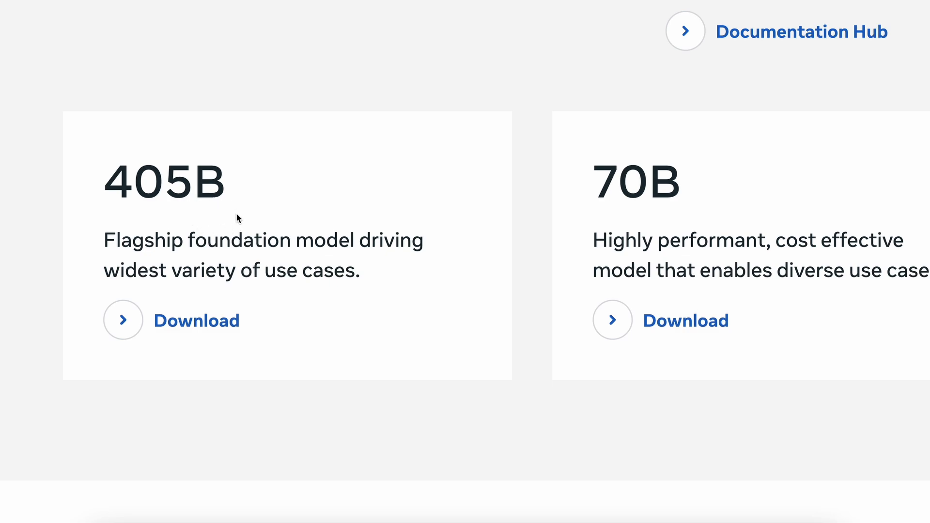
pyautogui.moveTo(287, 232)
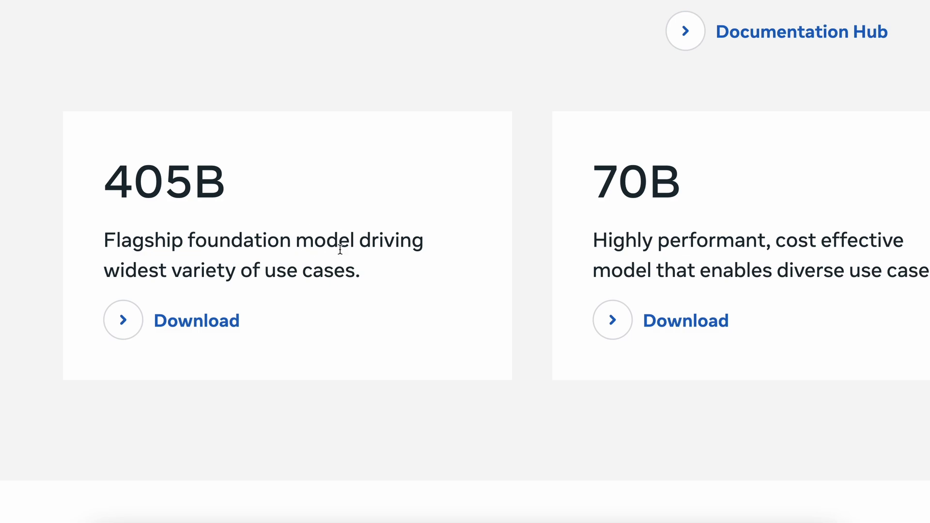
pyautogui.moveTo(338, 227)
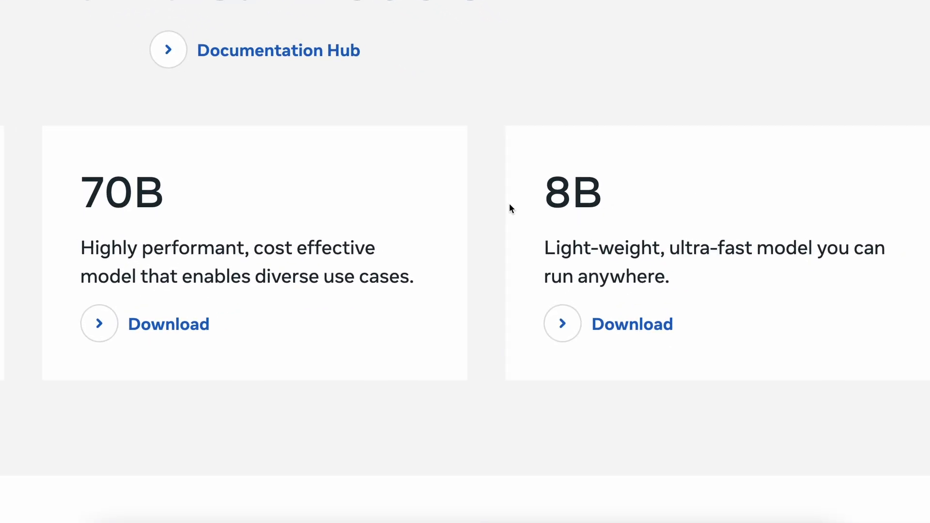
pyautogui.moveTo(556, 199)
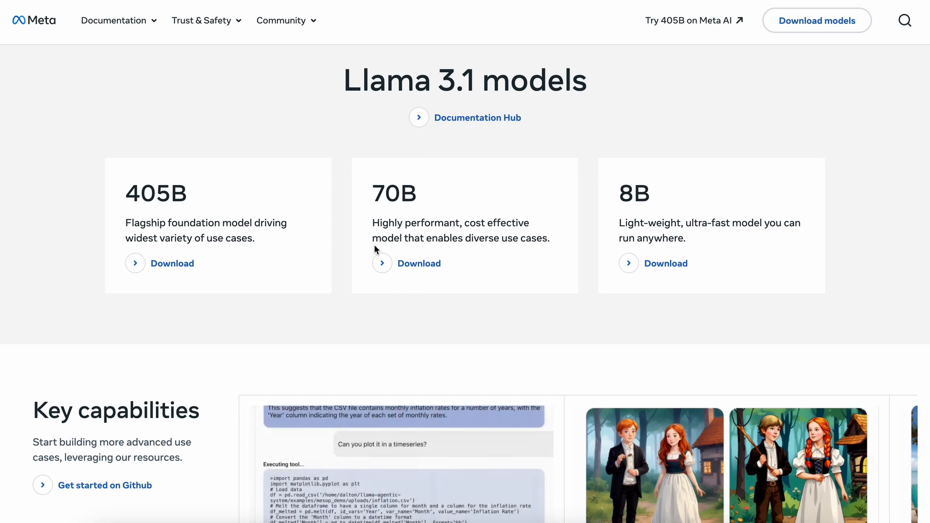
# - Switch to the Llama 3.1 Performance table and scroll through its Llama 3 comparison rows
pyautogui.scroll(-3)
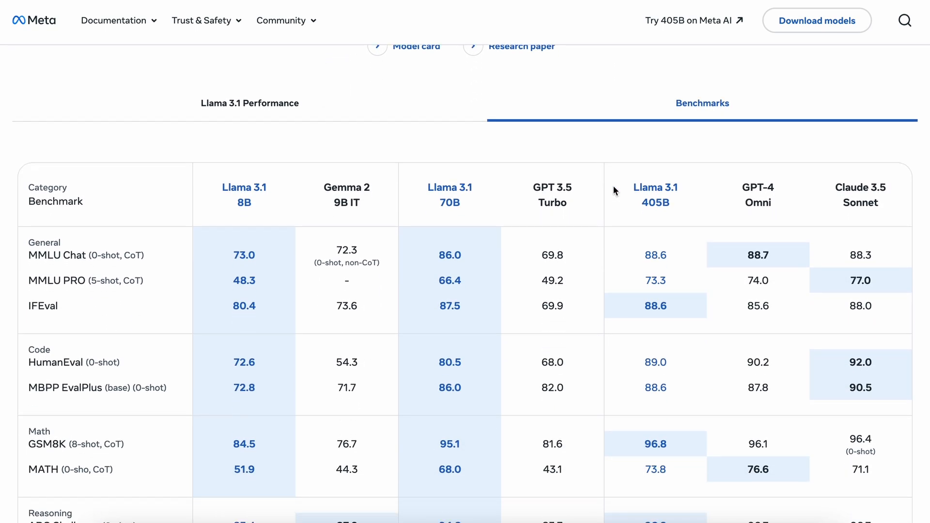
pyautogui.click(250, 102)
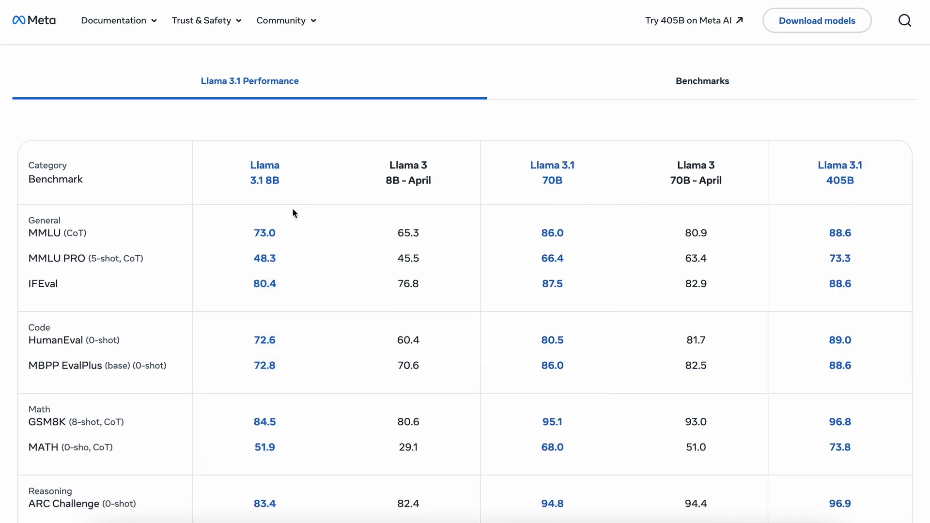
pyautogui.scroll(-3)
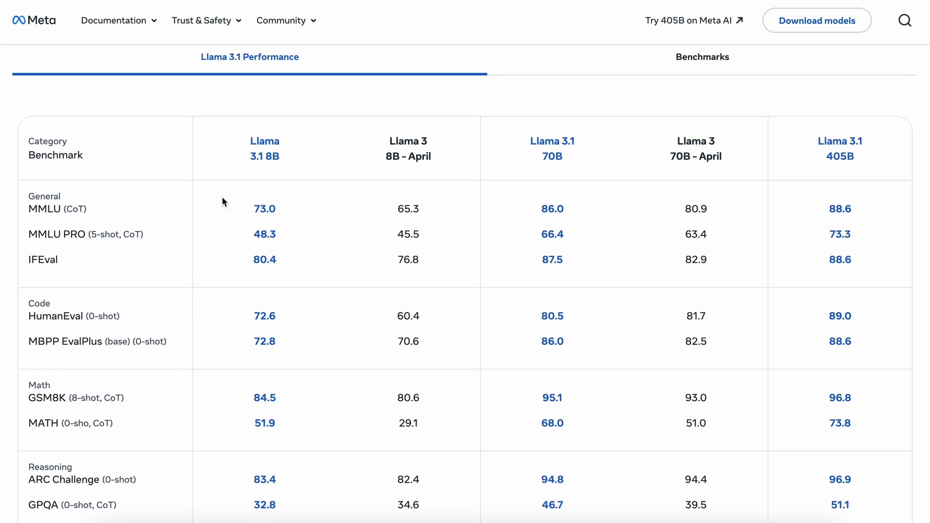
pyautogui.moveTo(214, 222)
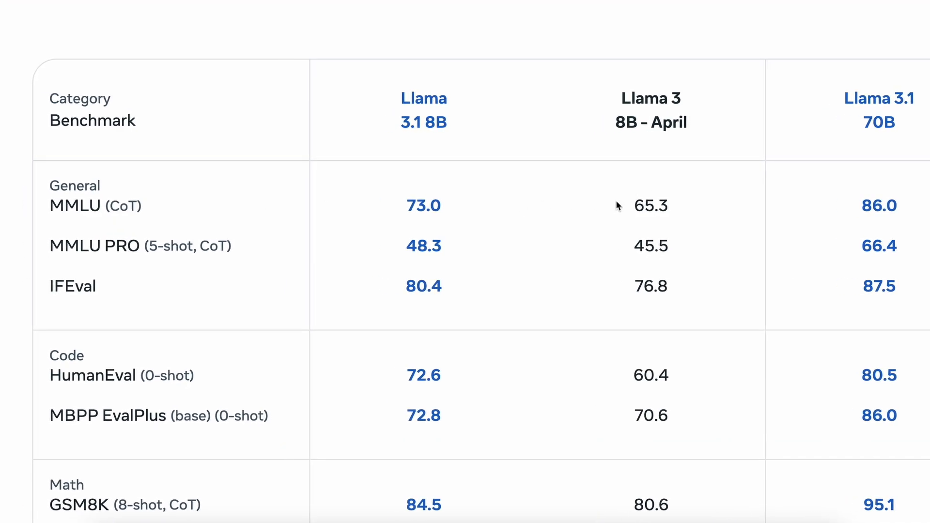
pyautogui.moveTo(522, 268)
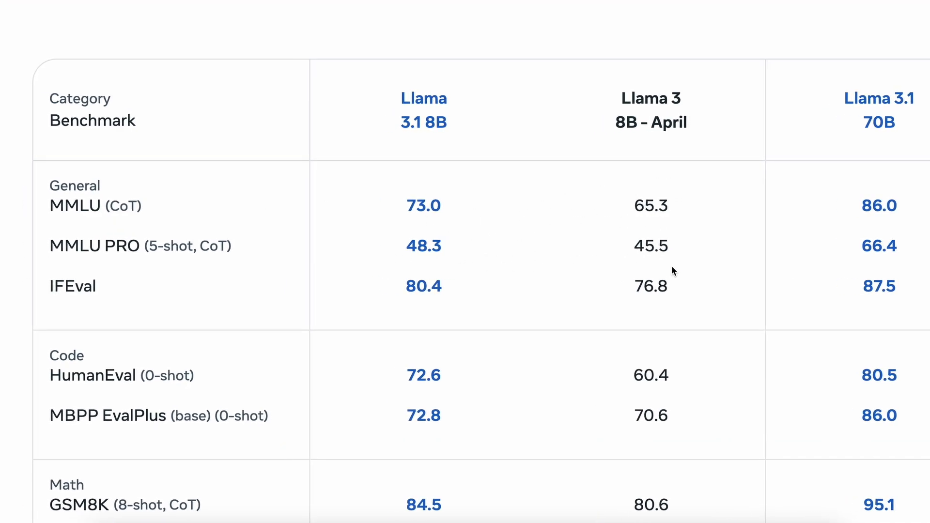
pyautogui.moveTo(635, 302)
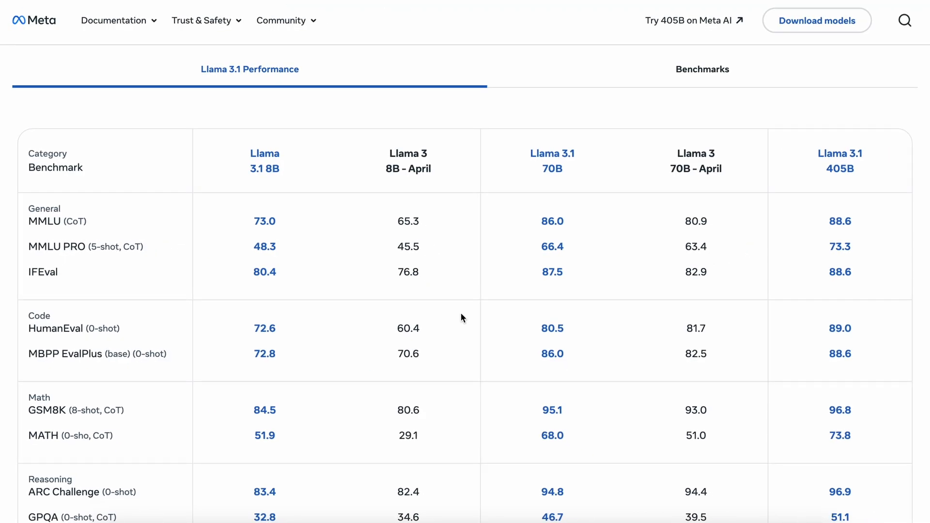
pyautogui.scroll(-3)
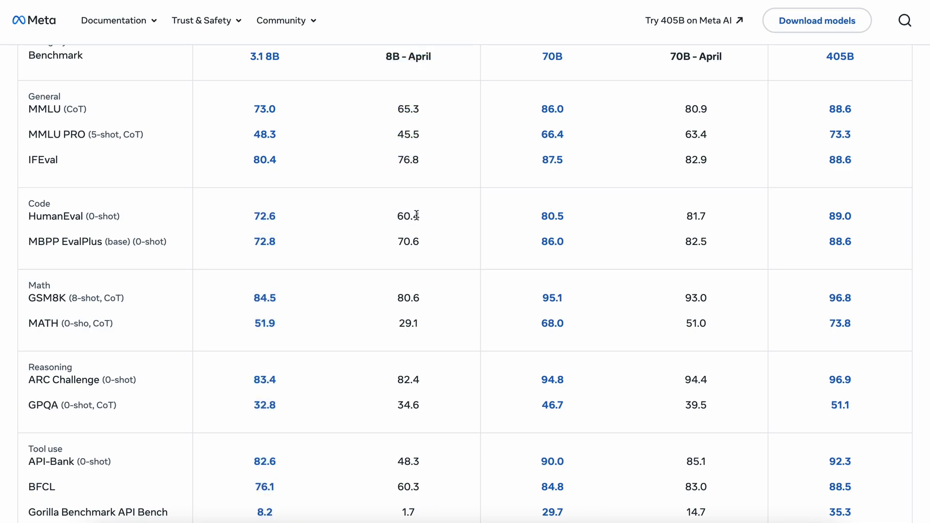
# - Scroll to the table's final Tool use and Multilingual MGSM rows
pyautogui.scroll(-3)
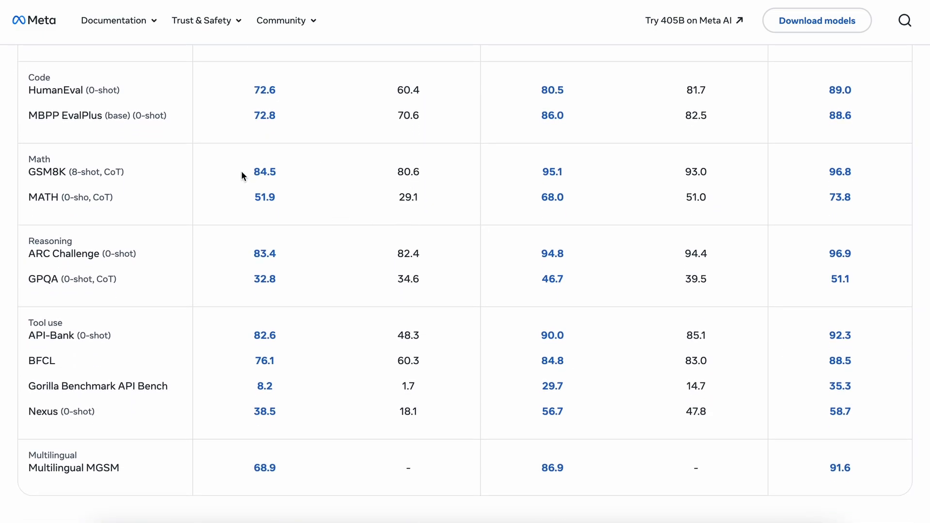
pyautogui.moveTo(392, 151)
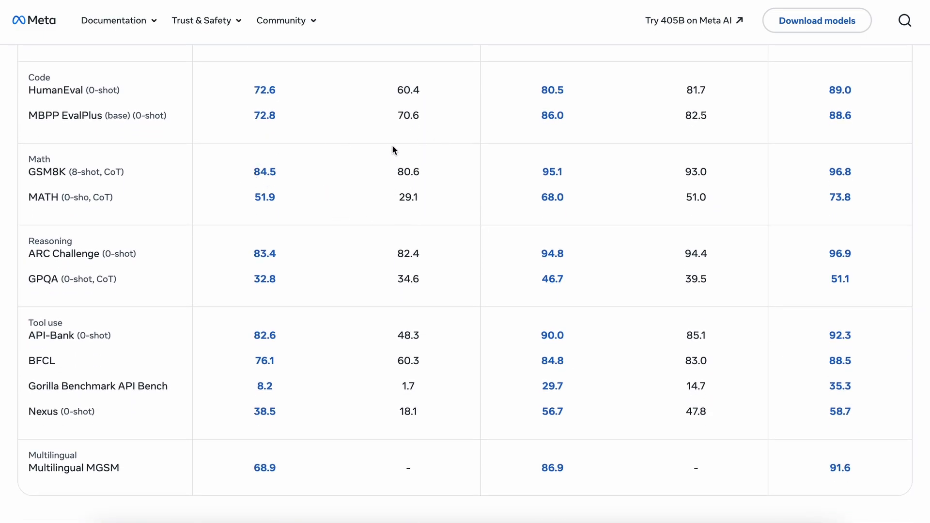
pyautogui.moveTo(329, 203)
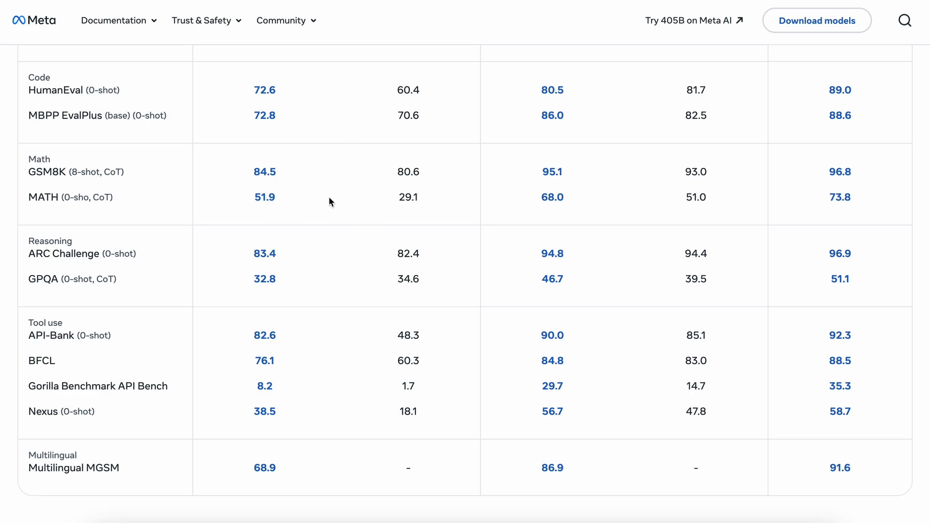
pyautogui.moveTo(238, 258)
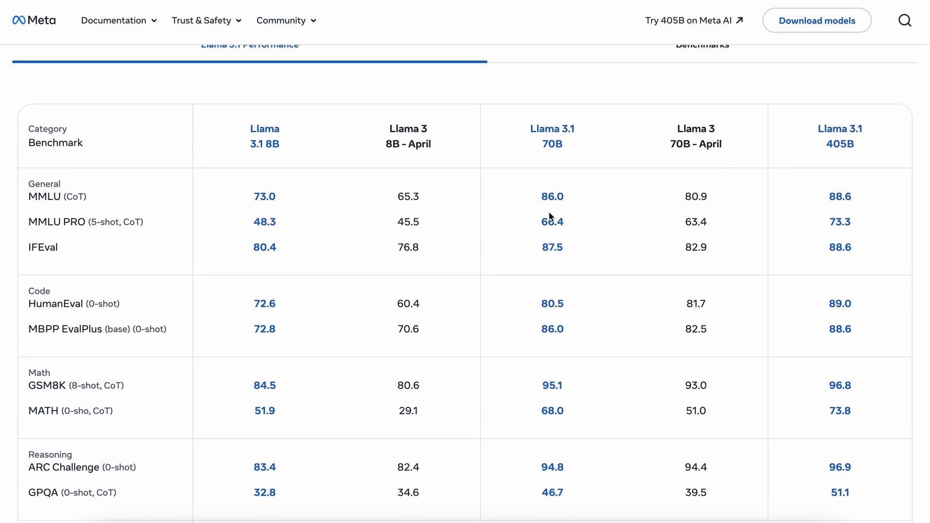
pyautogui.moveTo(604, 238)
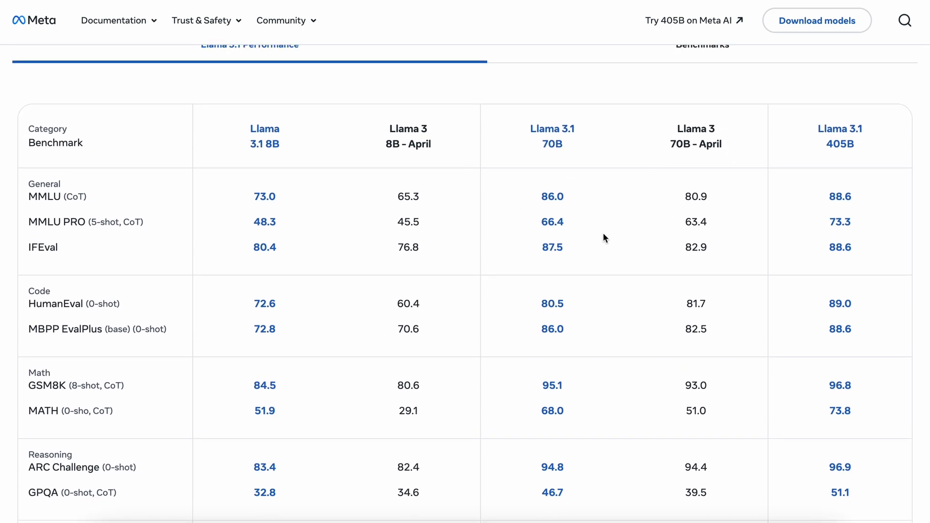
pyautogui.moveTo(561, 302)
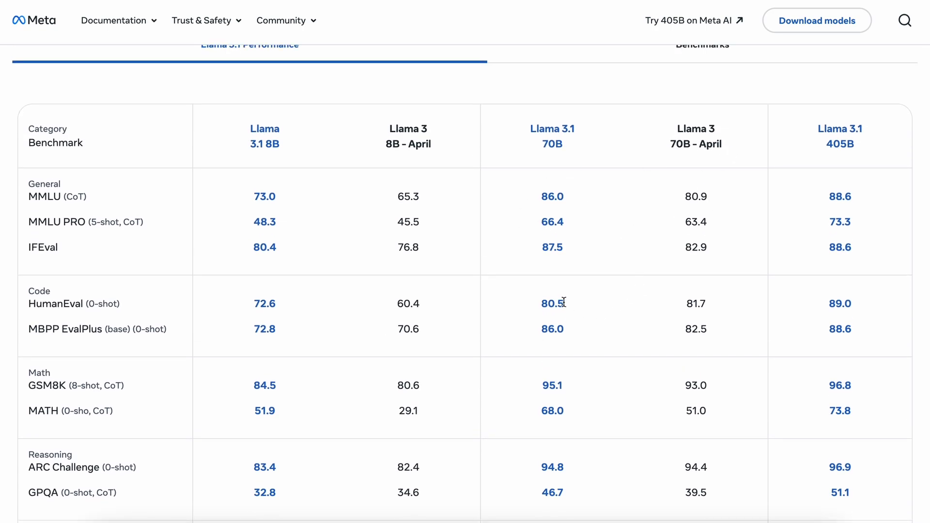
pyautogui.doubleClick(552, 303)
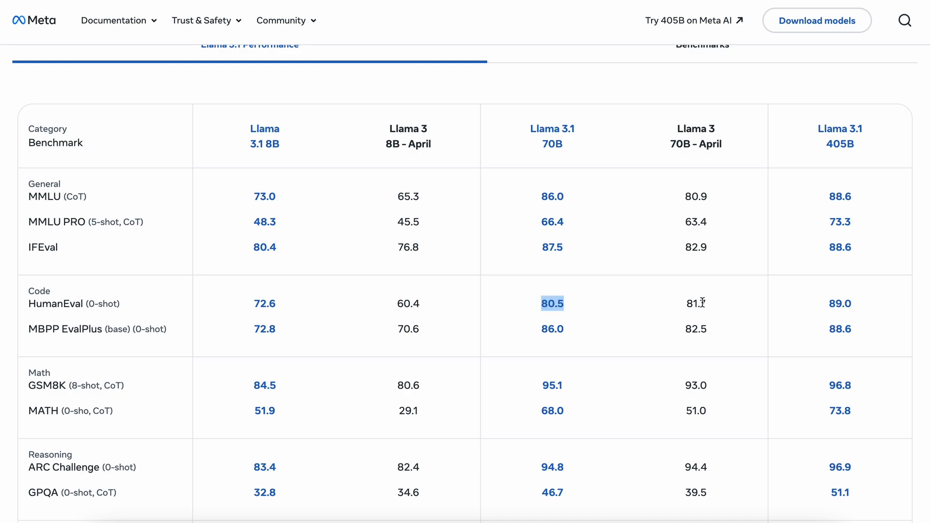
pyautogui.moveTo(702, 316)
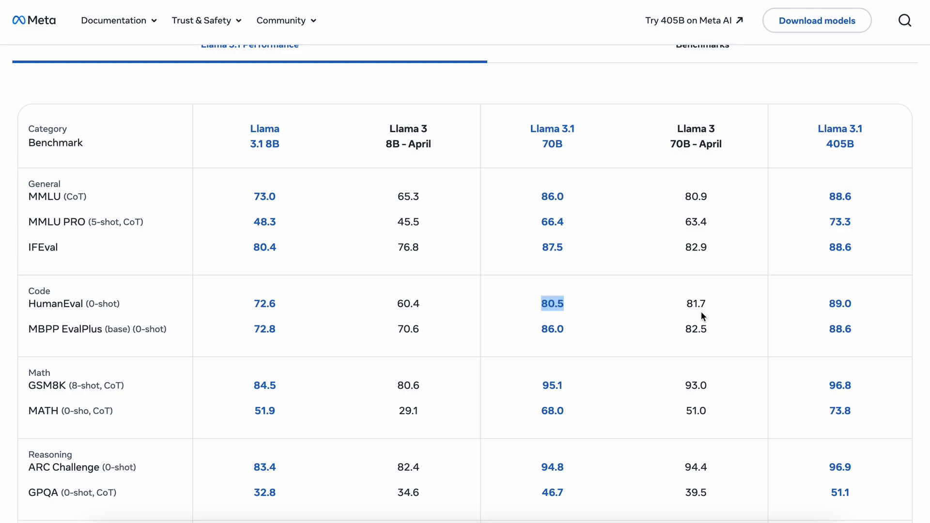
pyautogui.moveTo(714, 314)
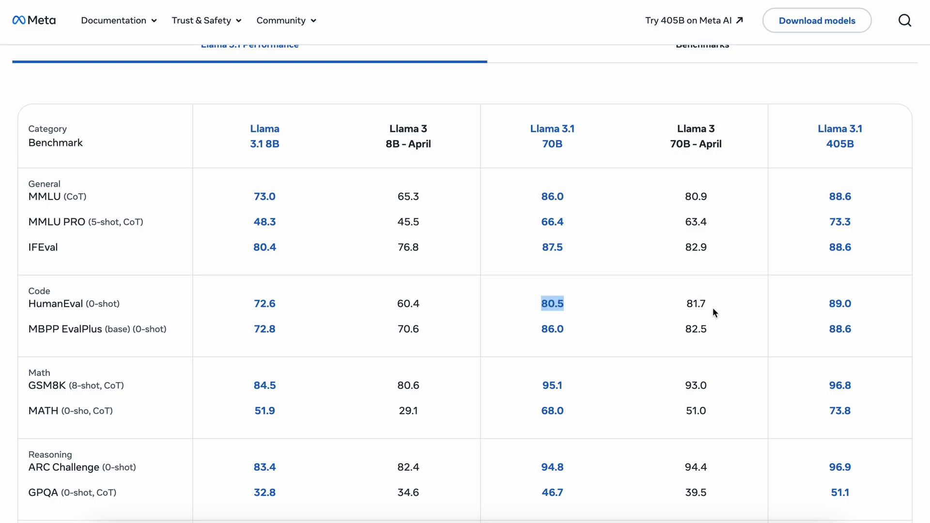
pyautogui.moveTo(629, 285)
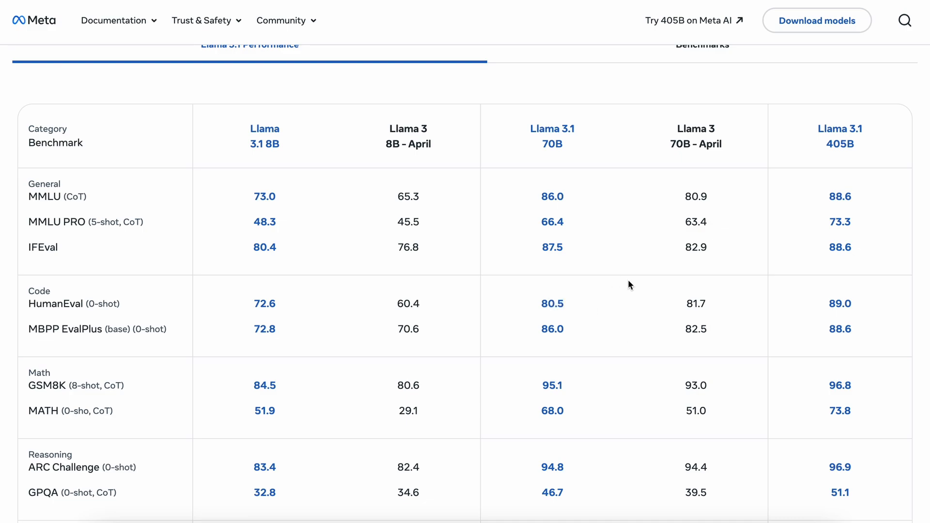
pyautogui.scroll(-3)
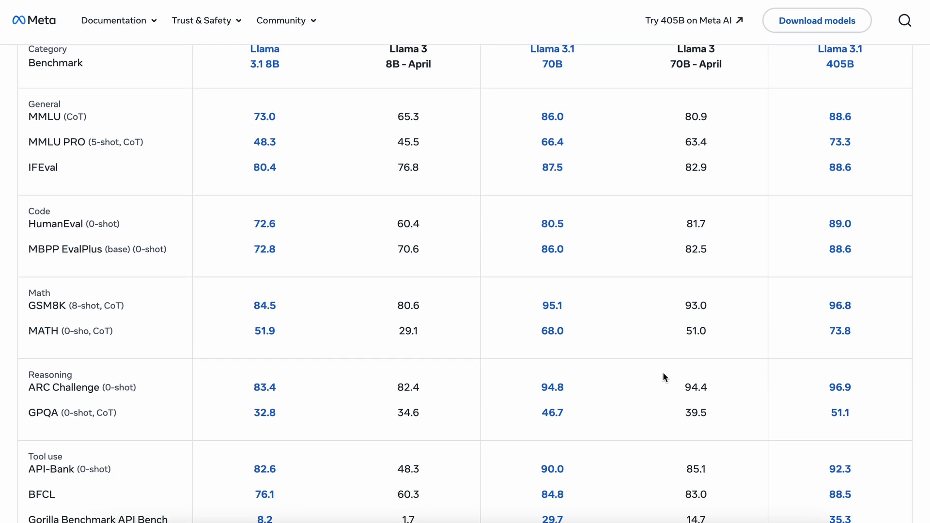
pyautogui.scroll(-3)
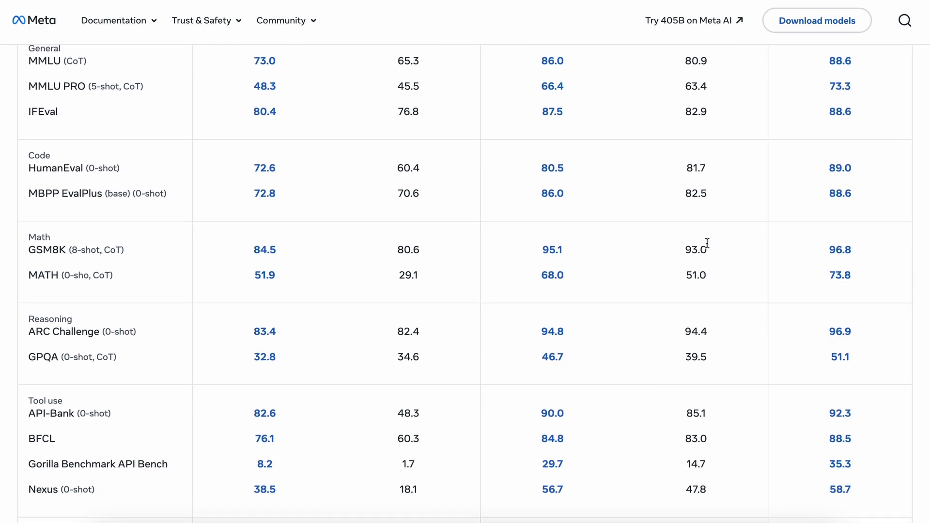
pyautogui.moveTo(682, 279)
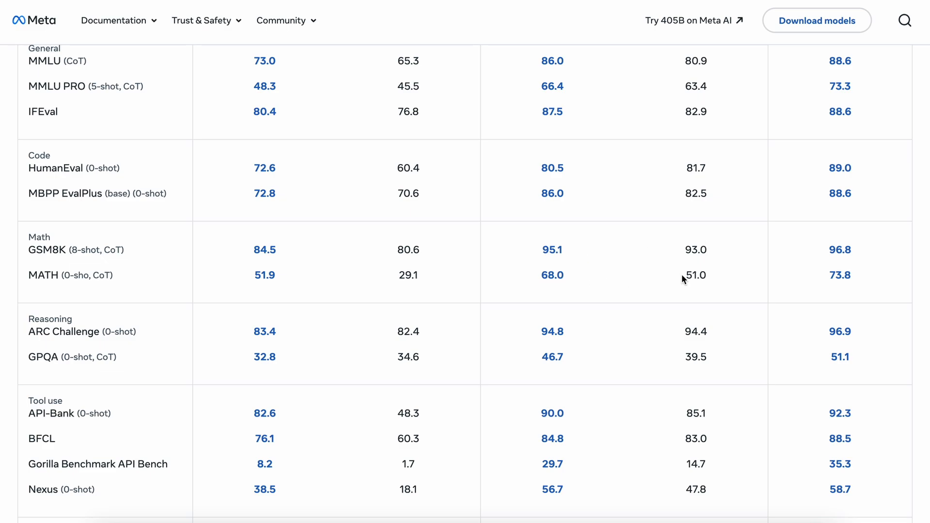
pyautogui.scroll(-3)
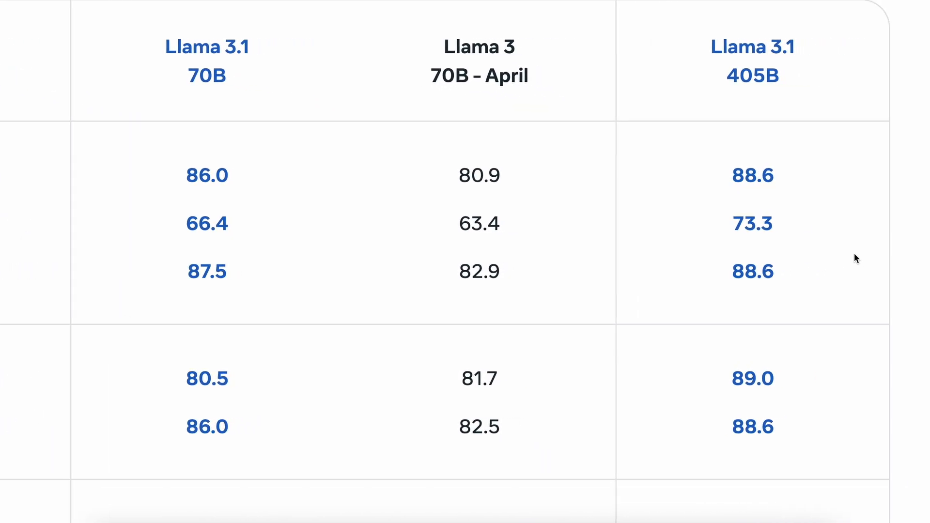
pyautogui.scroll(-3)
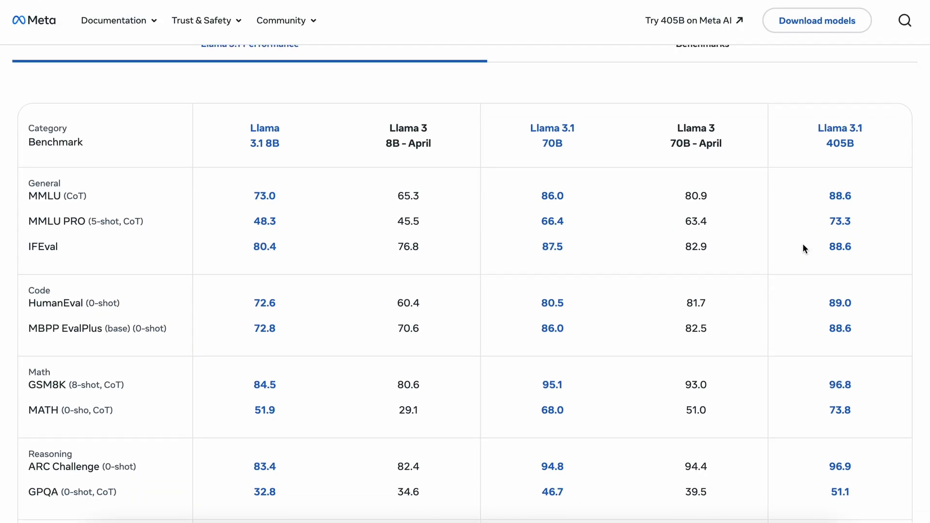
pyautogui.moveTo(866, 195)
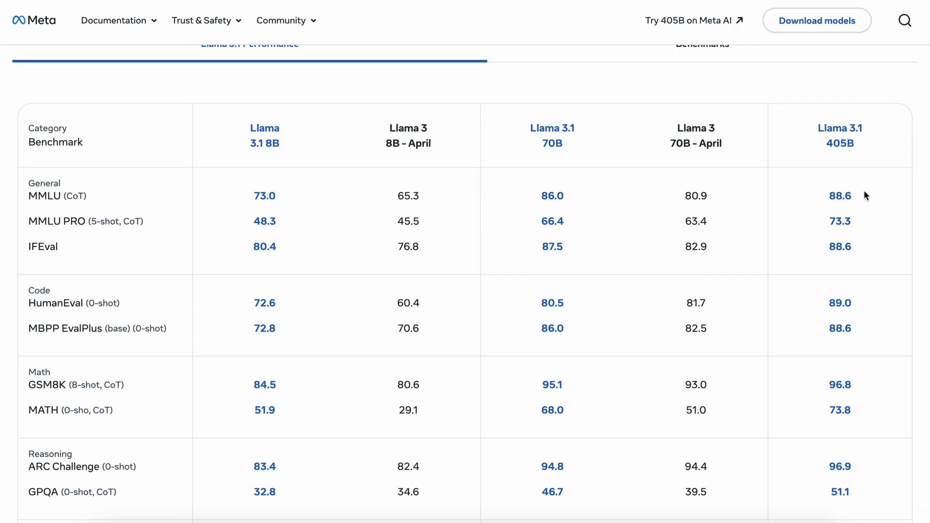
pyautogui.moveTo(839, 198)
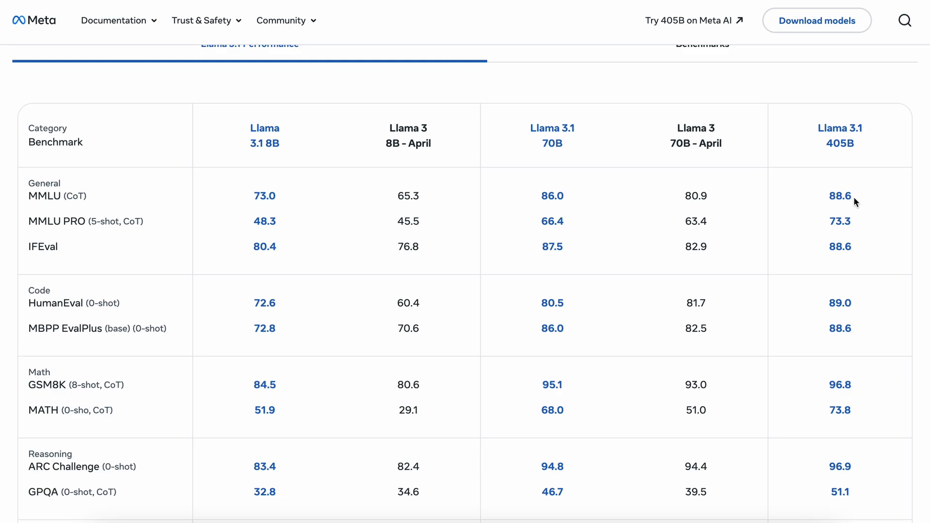
pyautogui.doubleClick(551, 196)
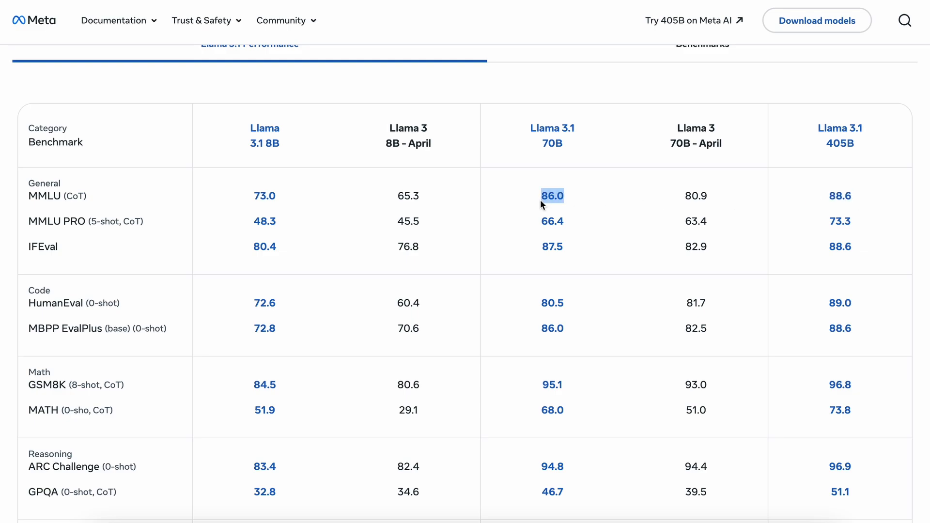
pyautogui.moveTo(857, 203)
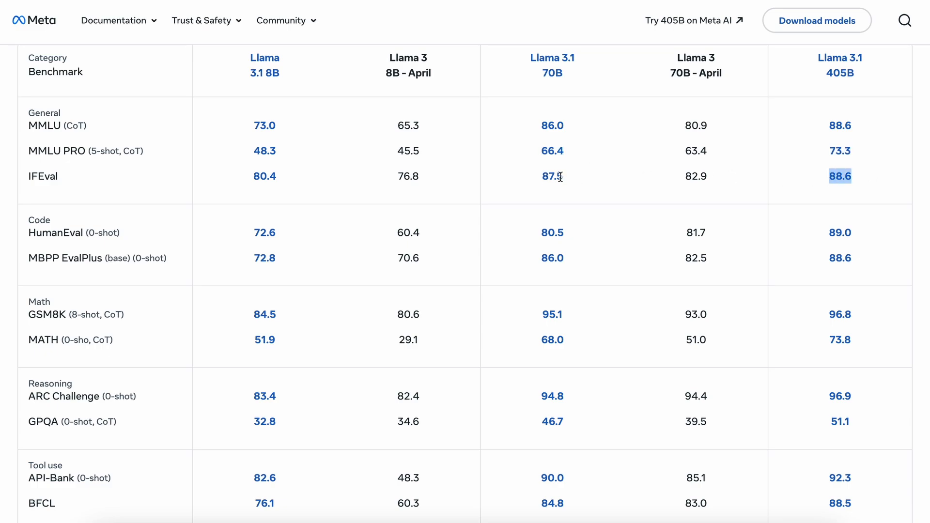
pyautogui.scroll(-3)
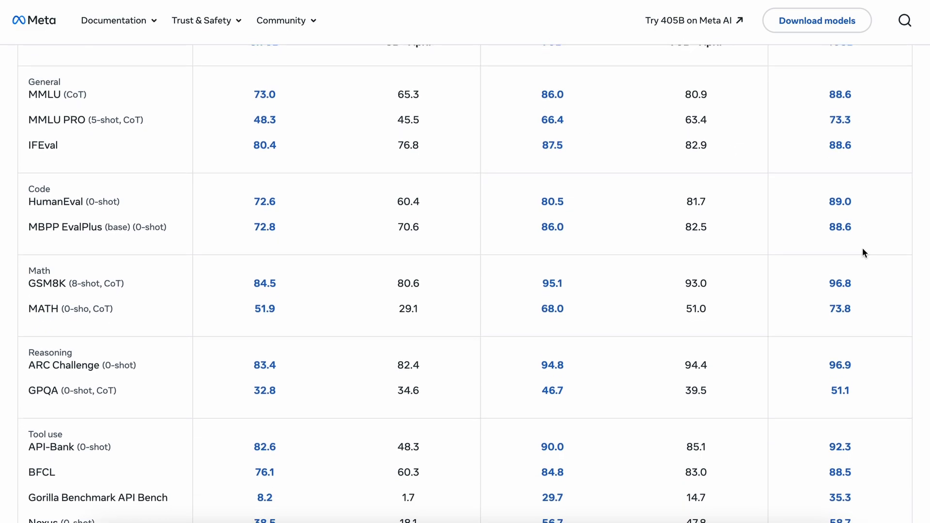
pyautogui.doubleClick(840, 201)
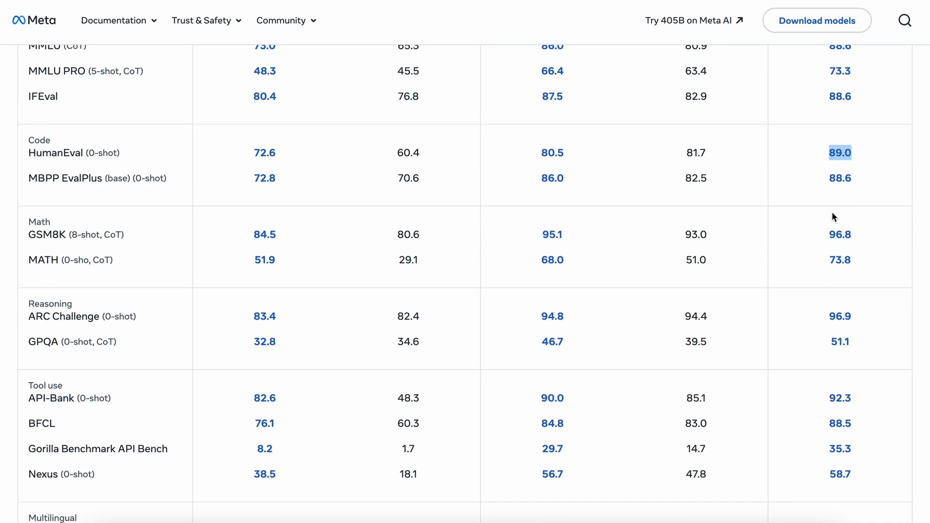
pyautogui.moveTo(844, 148)
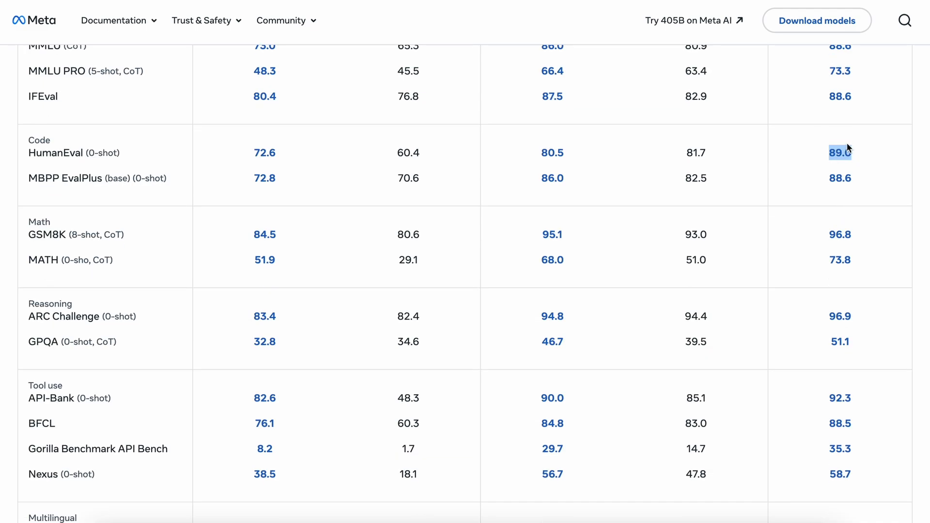
pyautogui.scroll(-3)
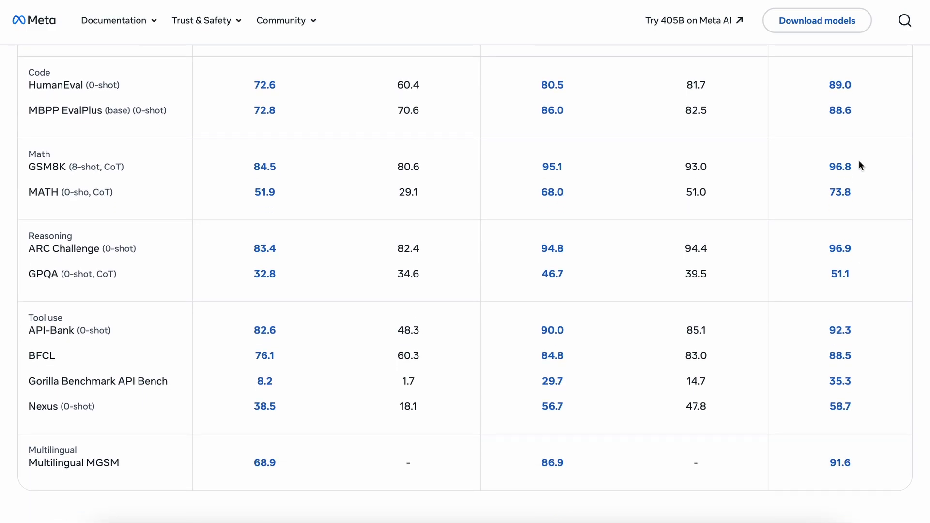
pyautogui.moveTo(826, 395)
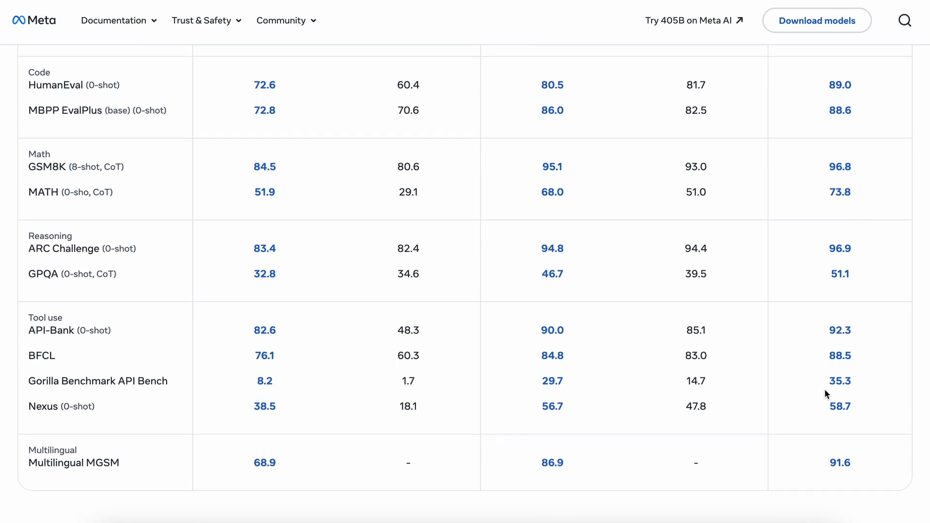
pyautogui.moveTo(375, 318)
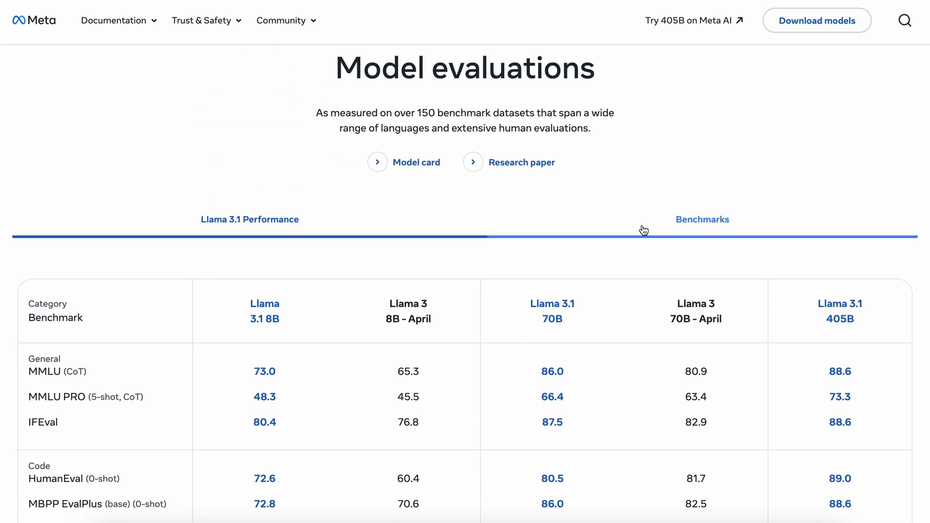
pyautogui.click(702, 219)
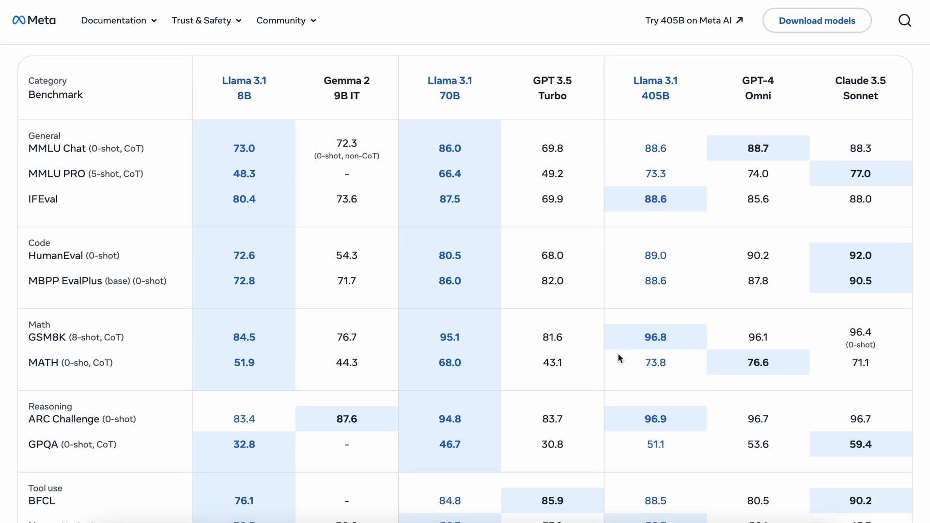
pyautogui.scroll(-3)
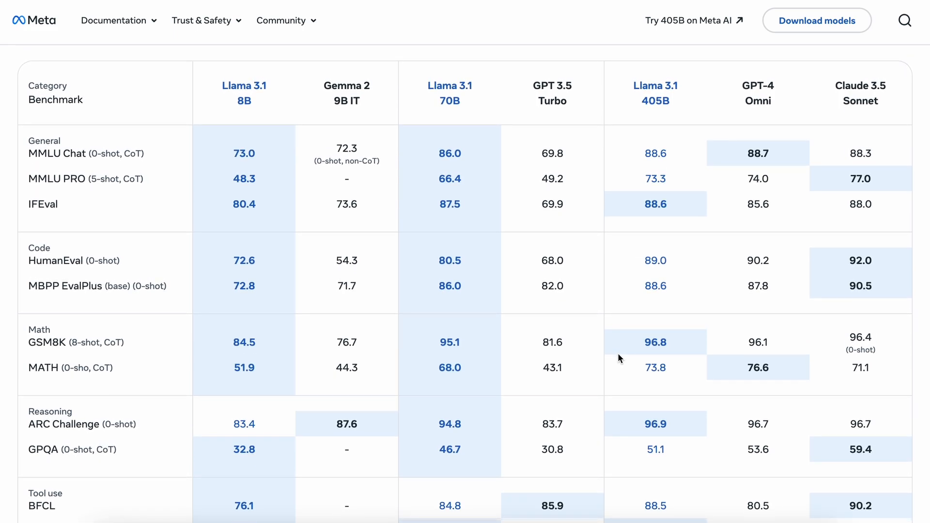
pyautogui.moveTo(659, 179)
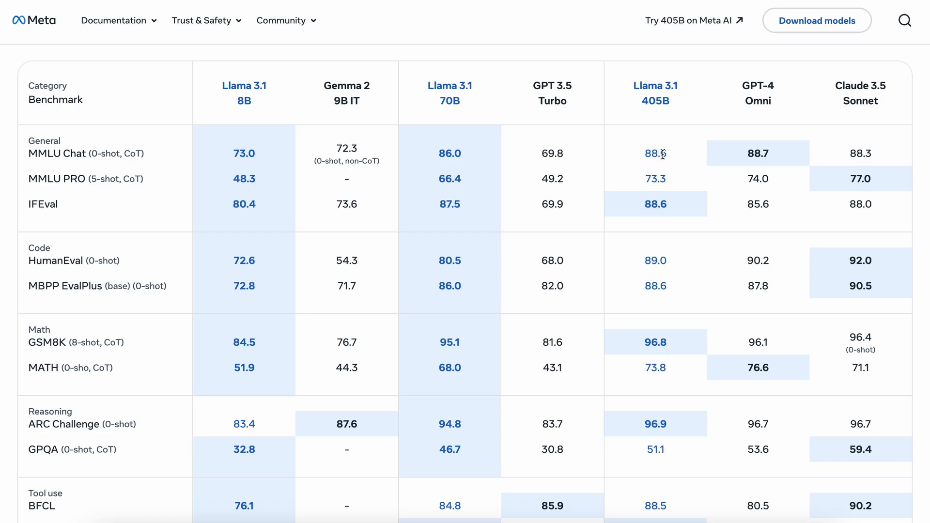
pyautogui.moveTo(782, 152)
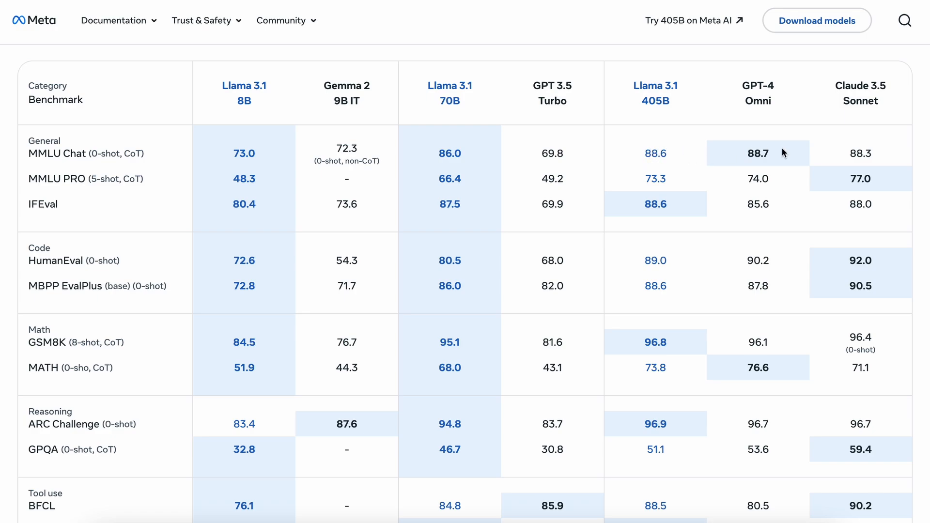
pyautogui.moveTo(757, 158)
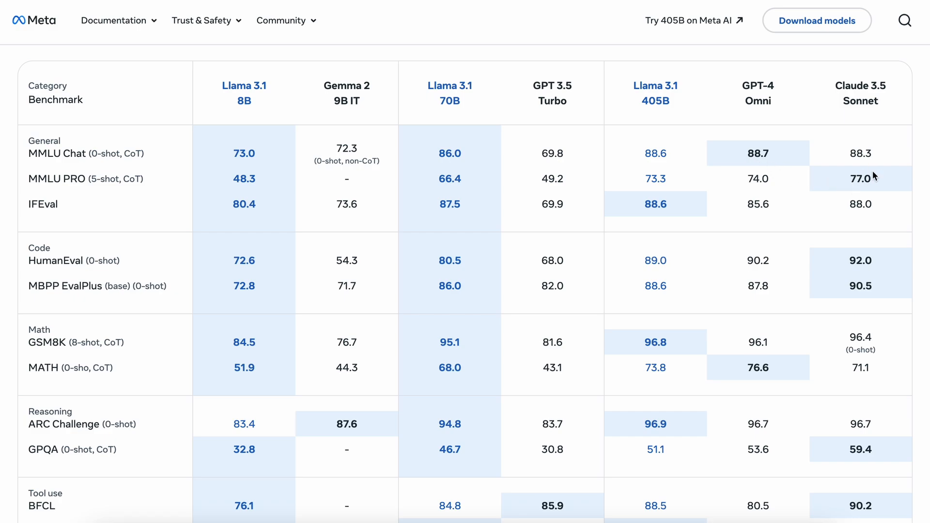
pyautogui.moveTo(851, 194)
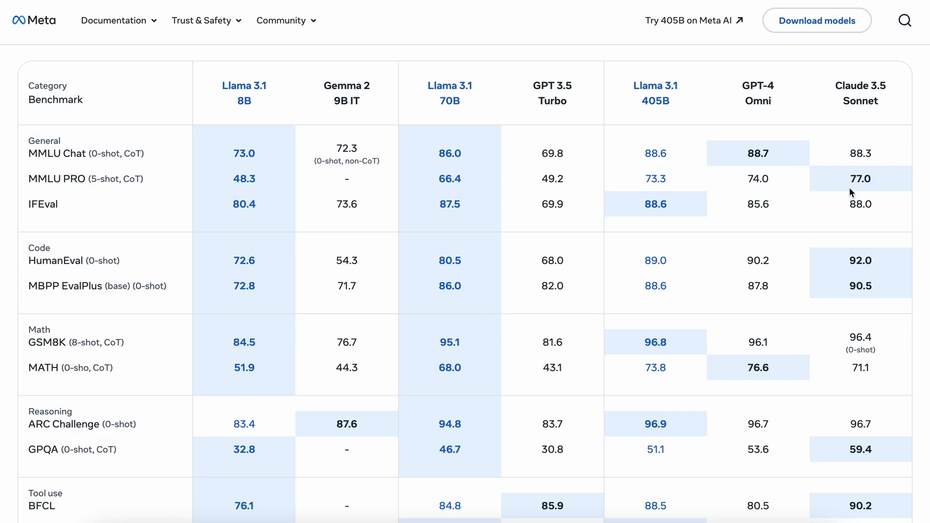
pyautogui.moveTo(714, 233)
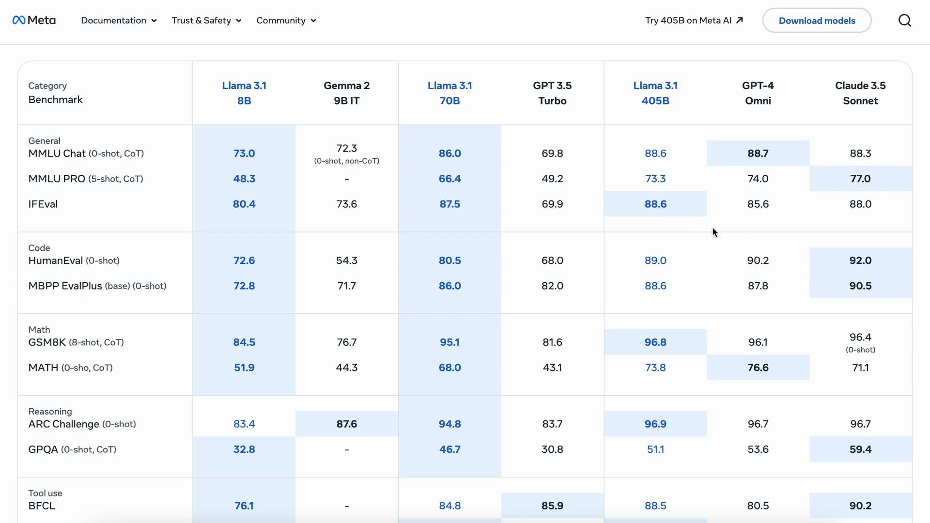
pyautogui.moveTo(714, 197)
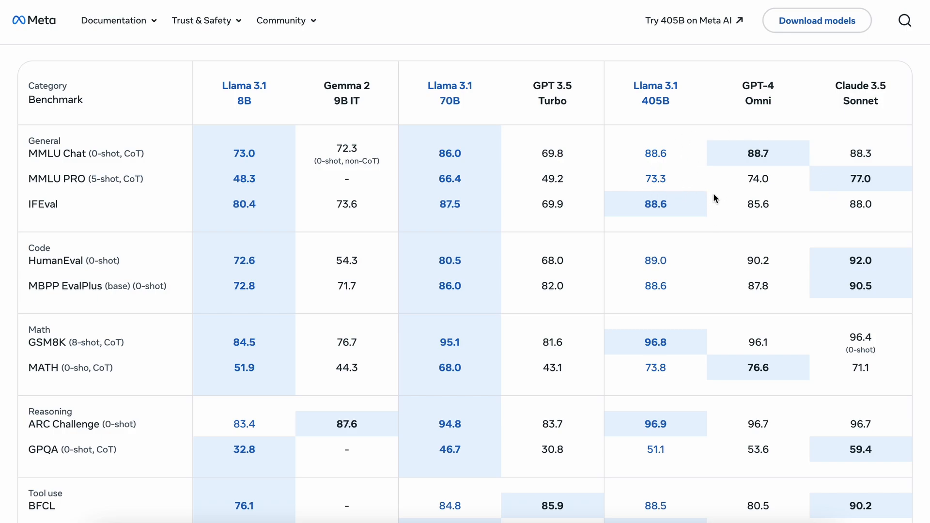
pyautogui.moveTo(671, 224)
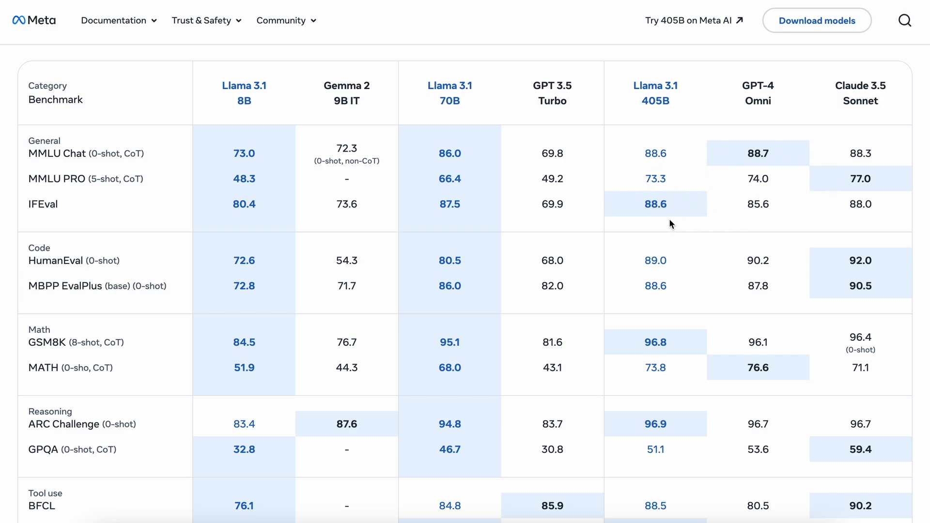
pyautogui.moveTo(647, 195)
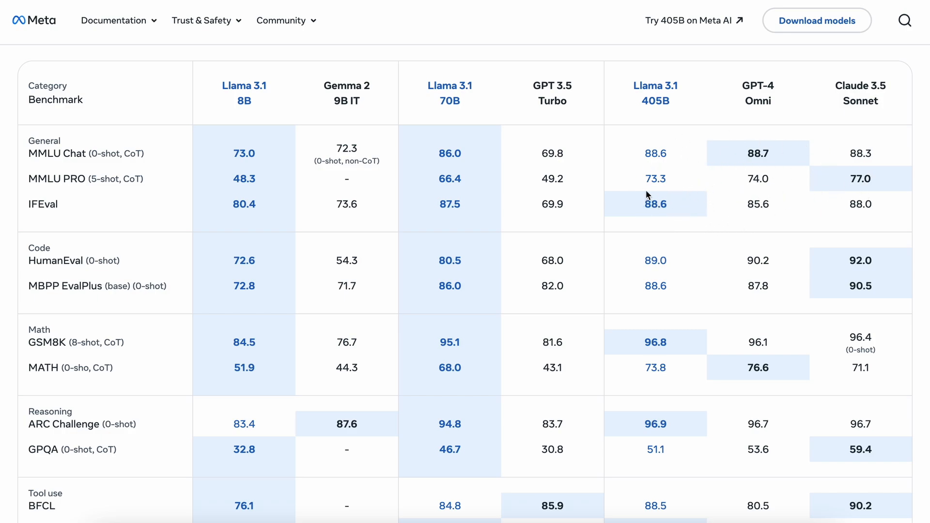
pyautogui.moveTo(672, 186)
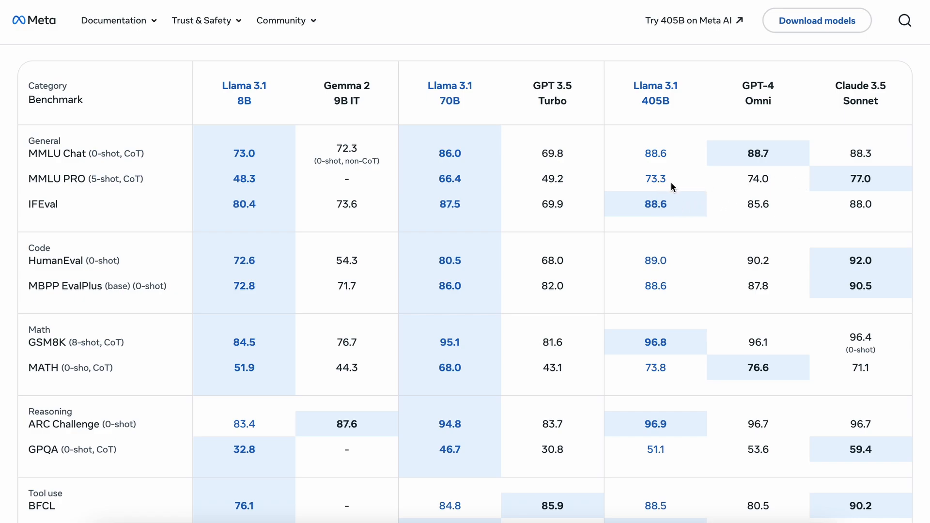
pyautogui.moveTo(666, 213)
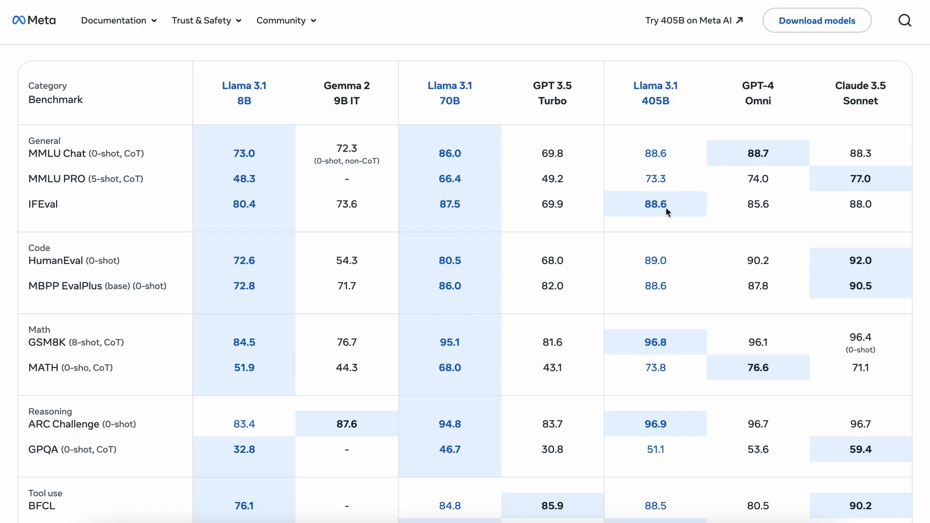
pyautogui.scroll(-3)
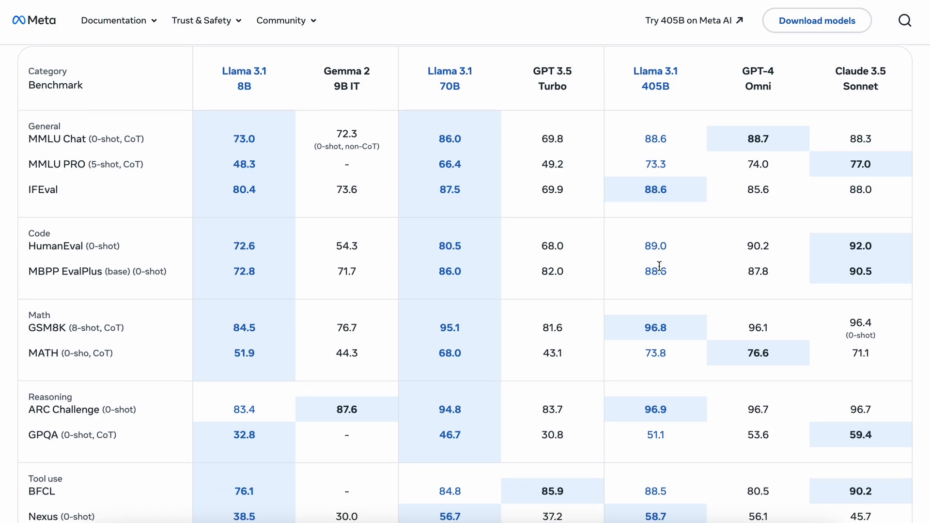
pyautogui.scroll(-3)
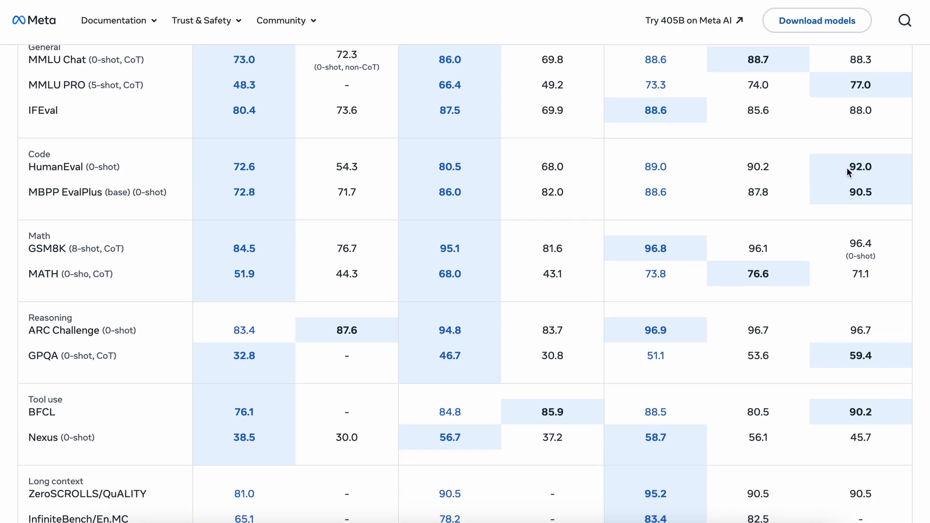
pyautogui.moveTo(824, 177)
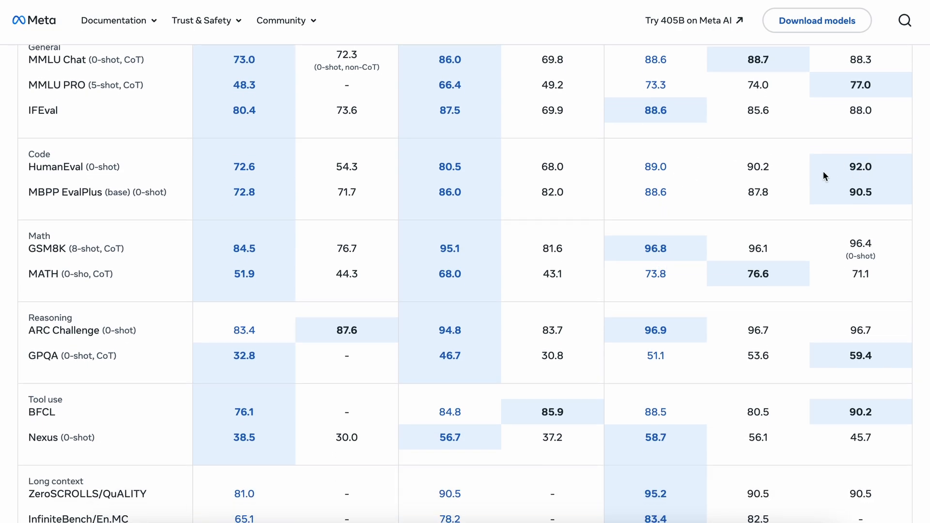
pyautogui.moveTo(640, 205)
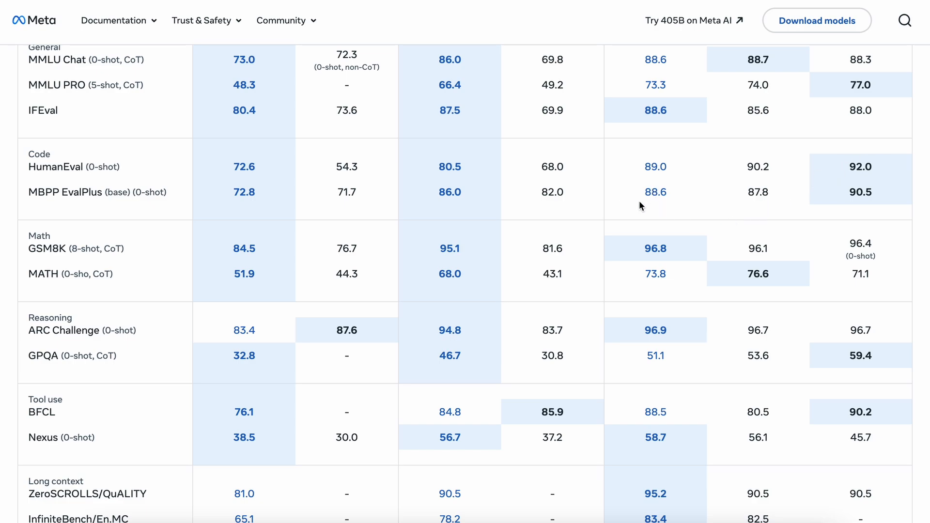
pyautogui.moveTo(670, 249)
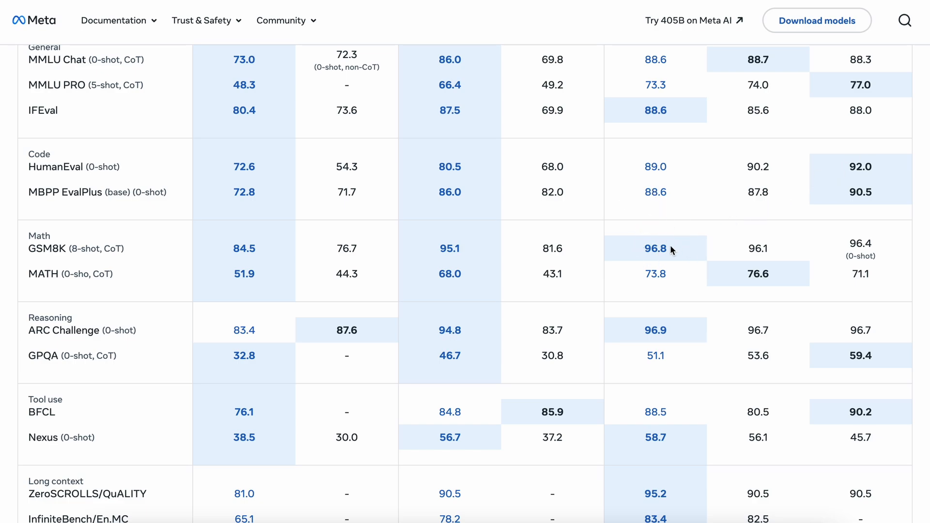
pyautogui.scroll(-3)
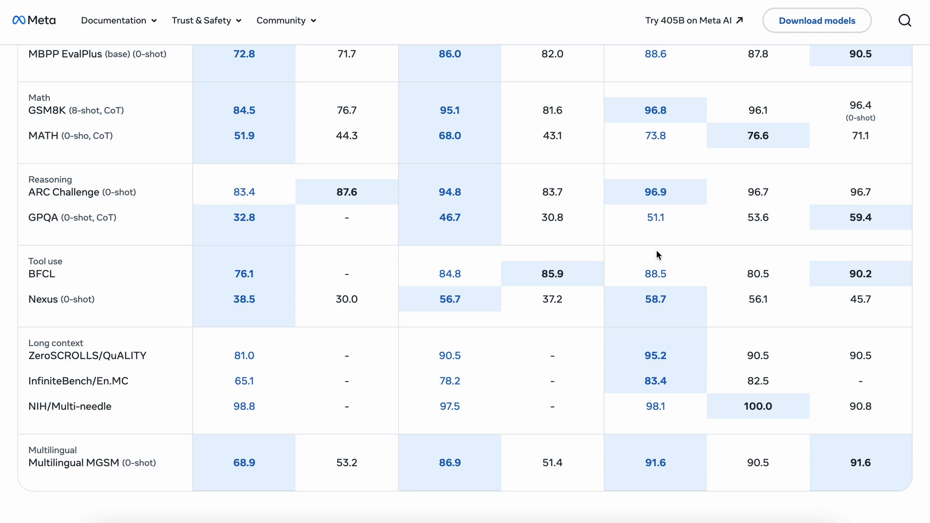
pyautogui.scroll(-3)
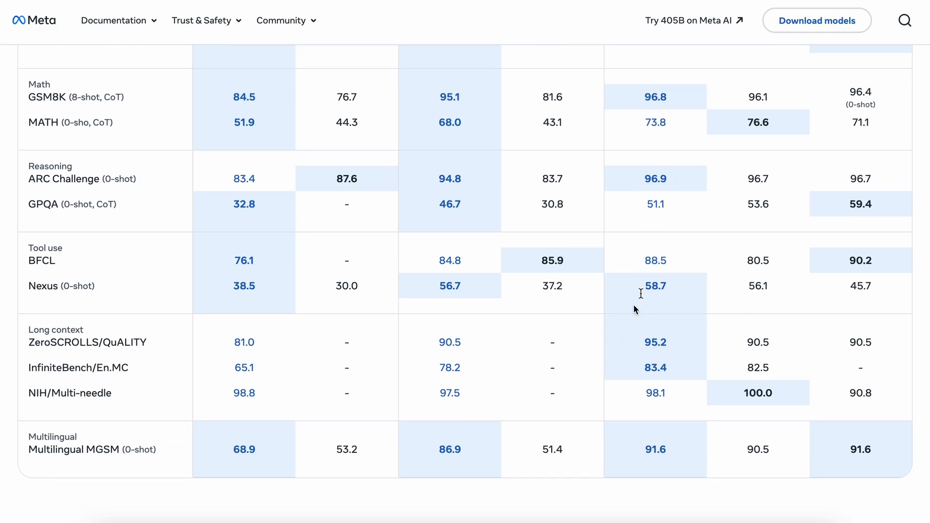
pyautogui.moveTo(672, 376)
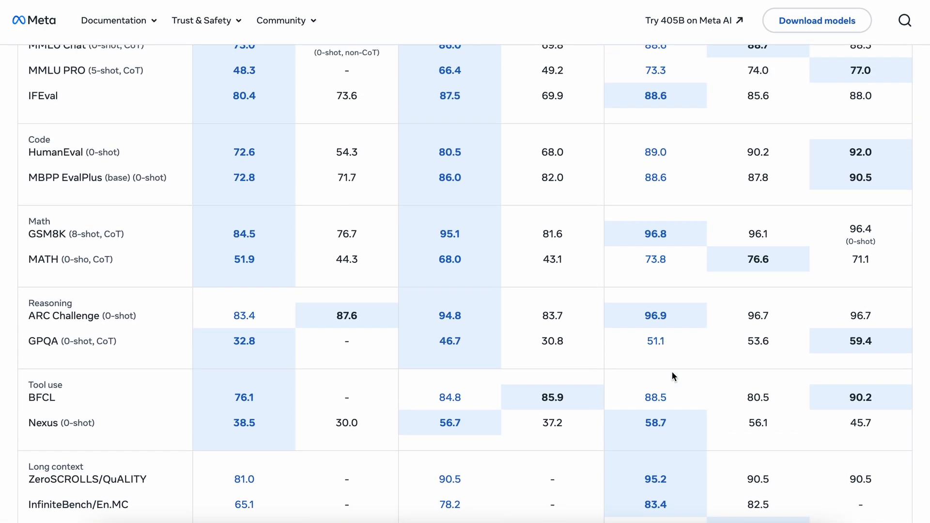
pyautogui.scroll(3)
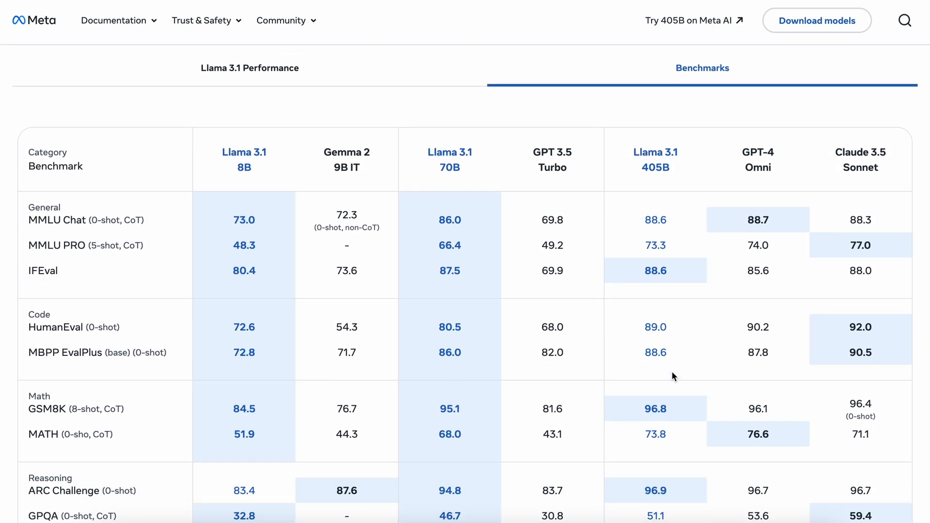
pyautogui.moveTo(645, 358)
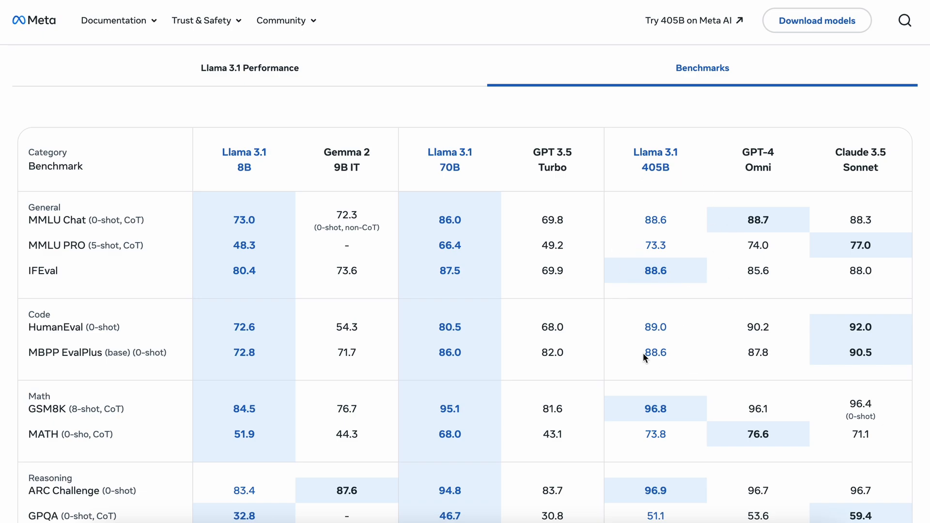
# - Briefly view the Llama 3 comparison, return to the competitor Benchmarks table and select the GPT 3.5 Turbo header
pyautogui.click(249, 68)
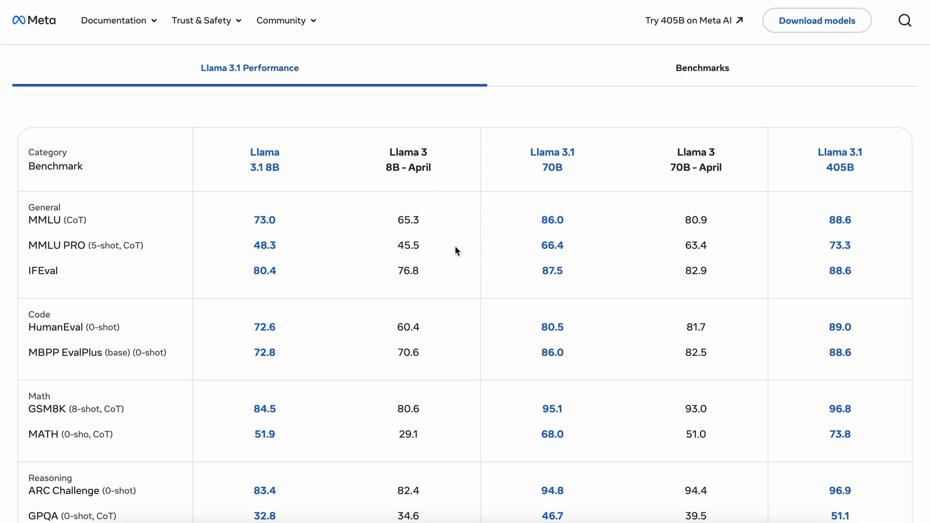
pyautogui.scroll(-3)
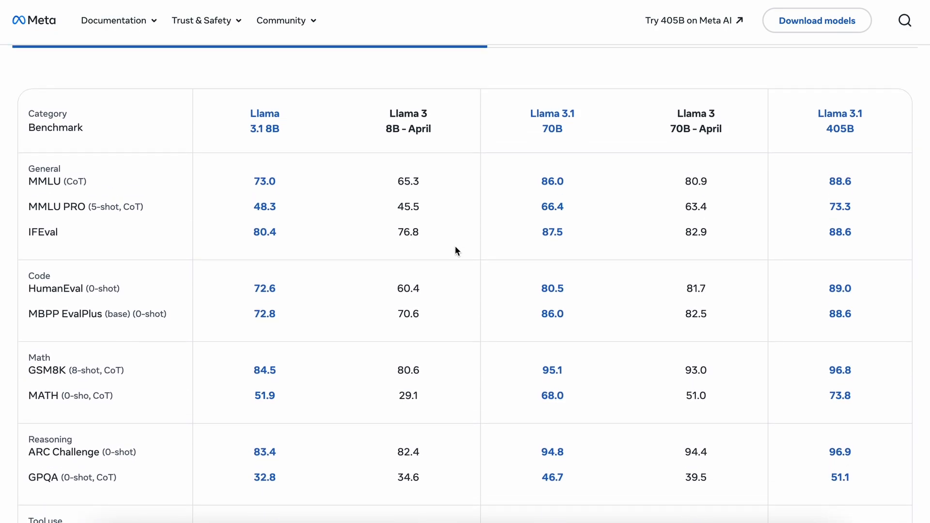
pyautogui.scroll(-3)
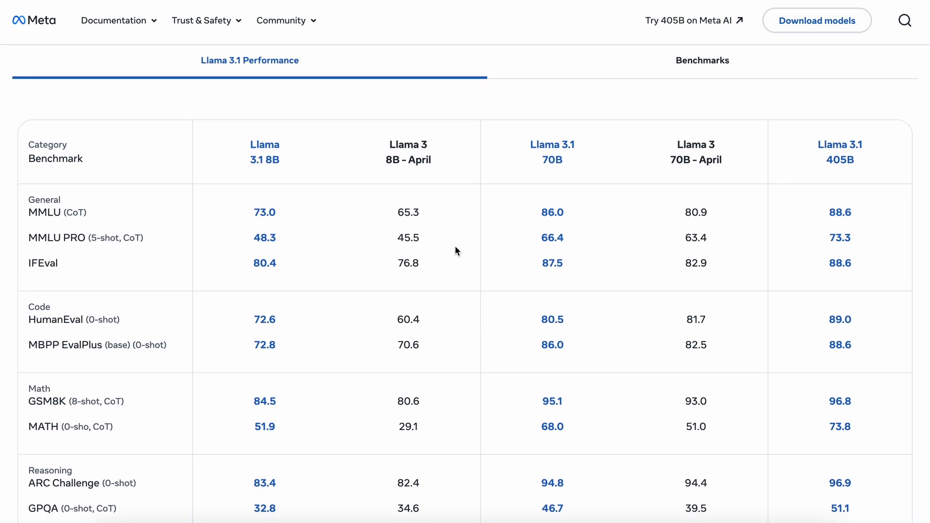
pyautogui.click(702, 60)
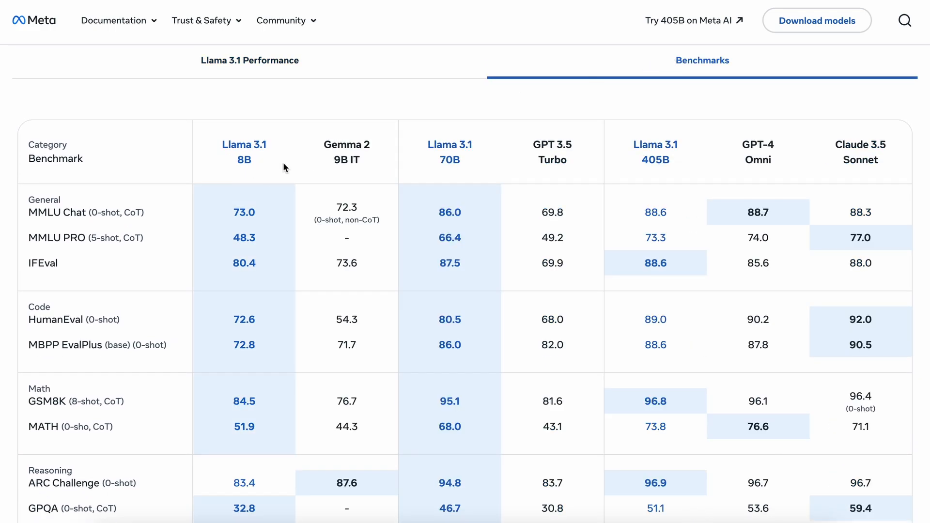
pyautogui.moveTo(323, 144)
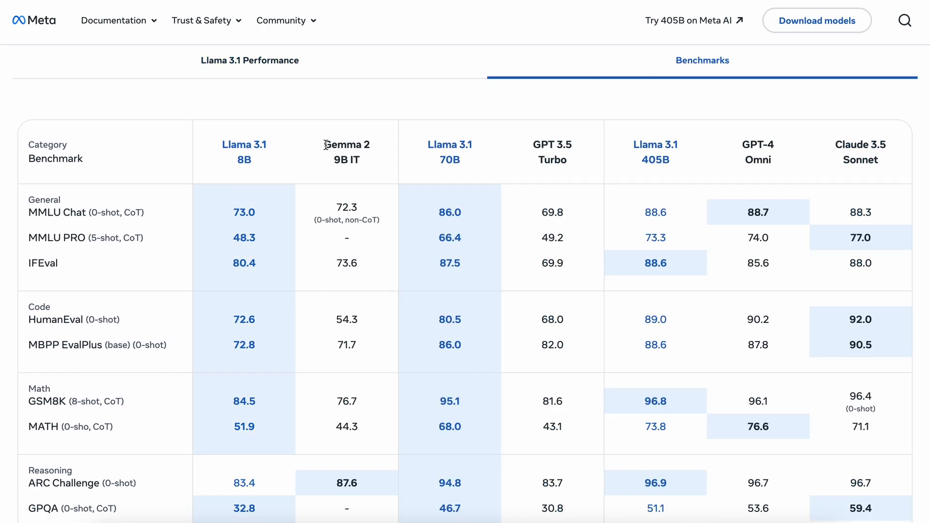
pyautogui.doubleClick(346, 144)
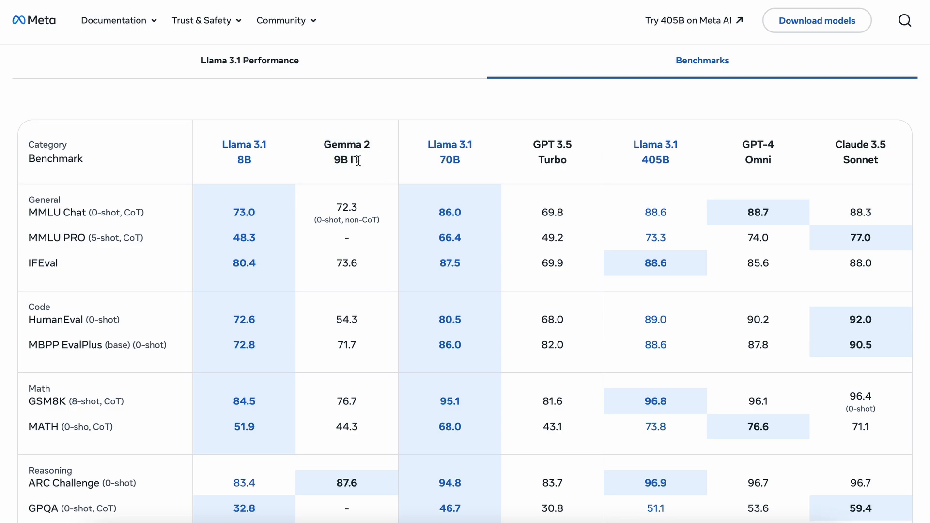
pyautogui.moveTo(569, 155)
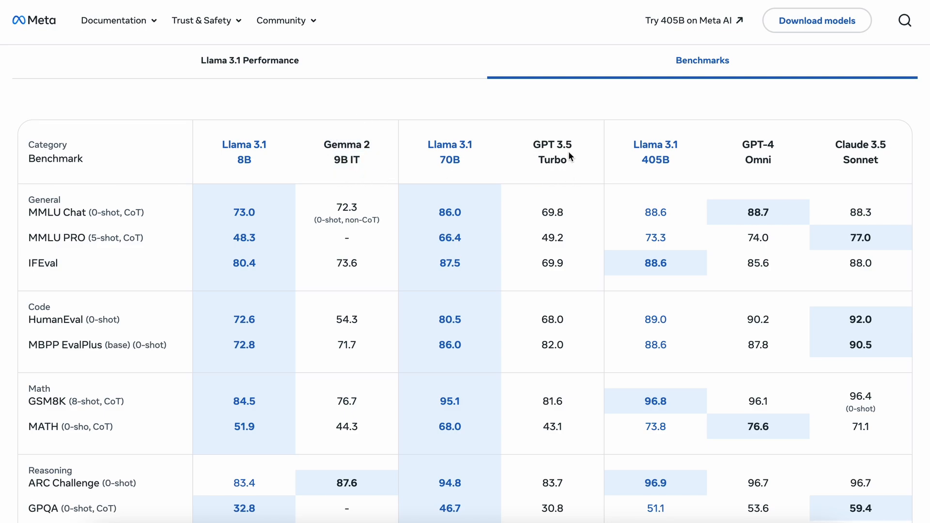
pyautogui.moveTo(534, 144)
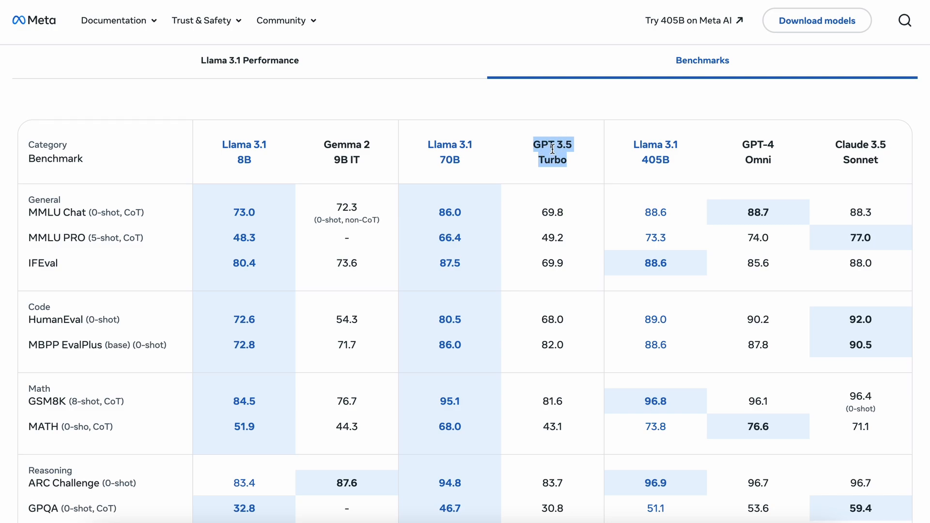
pyautogui.moveTo(564, 179)
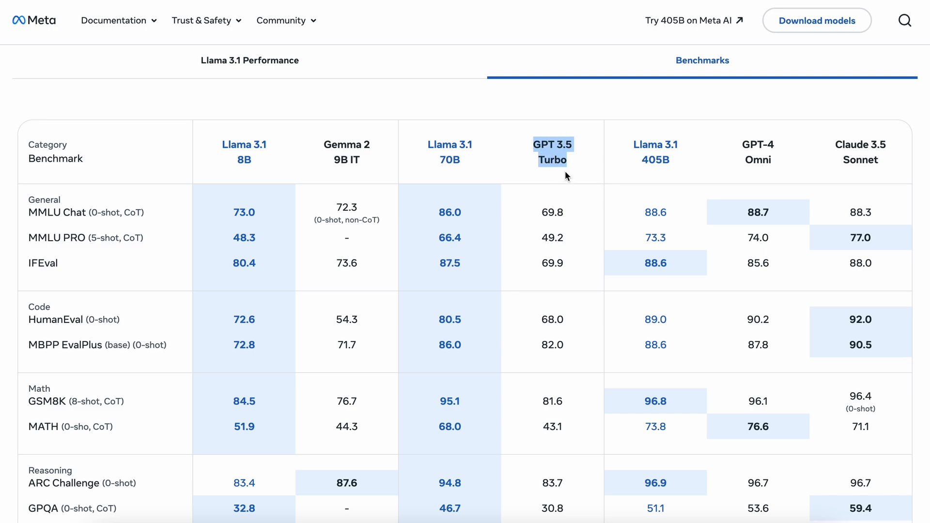
pyautogui.moveTo(551, 151)
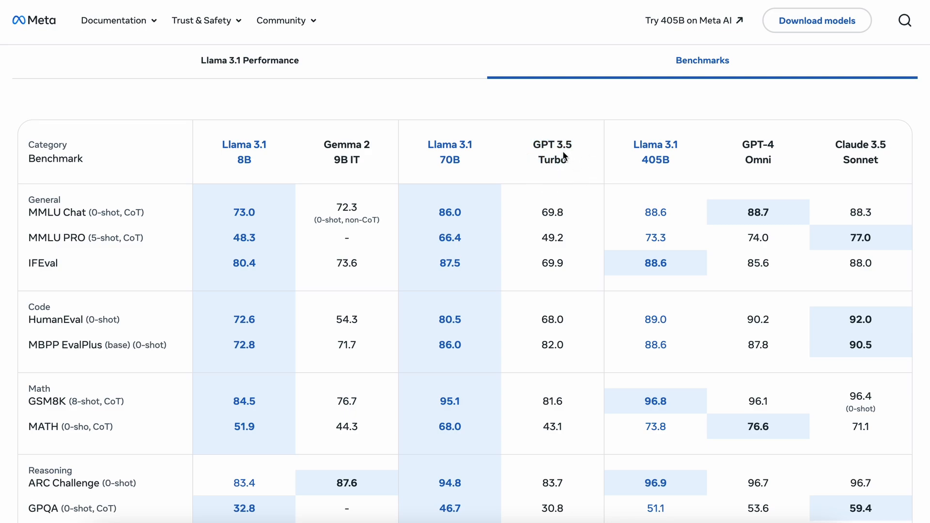
pyautogui.moveTo(532, 353)
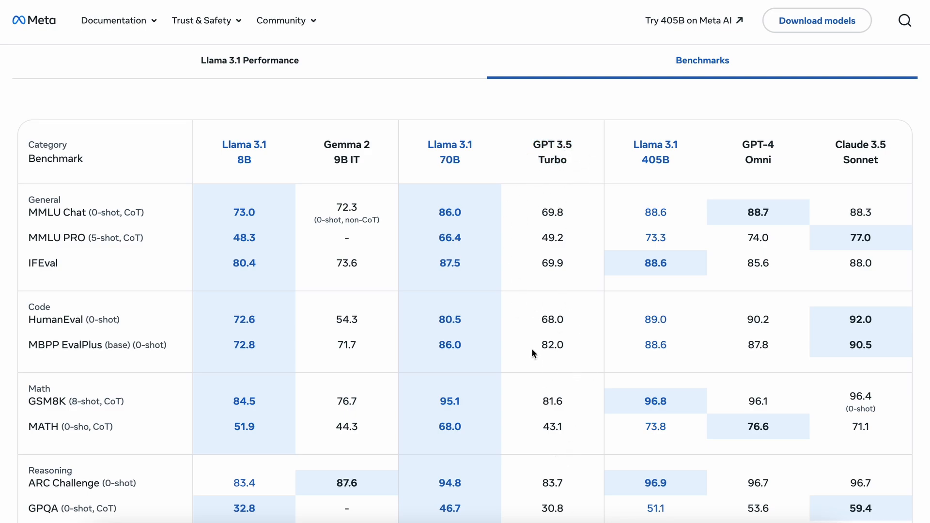
pyautogui.moveTo(545, 382)
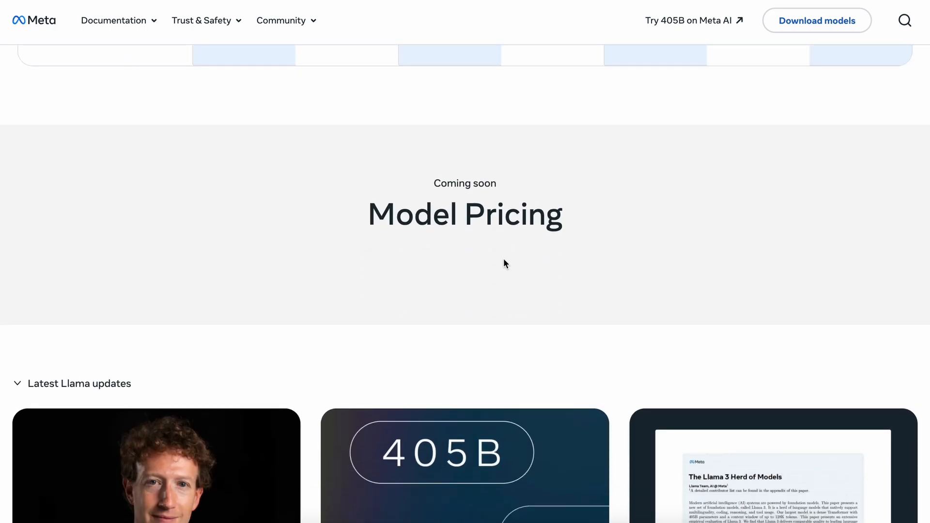
pyautogui.moveTo(413, 224)
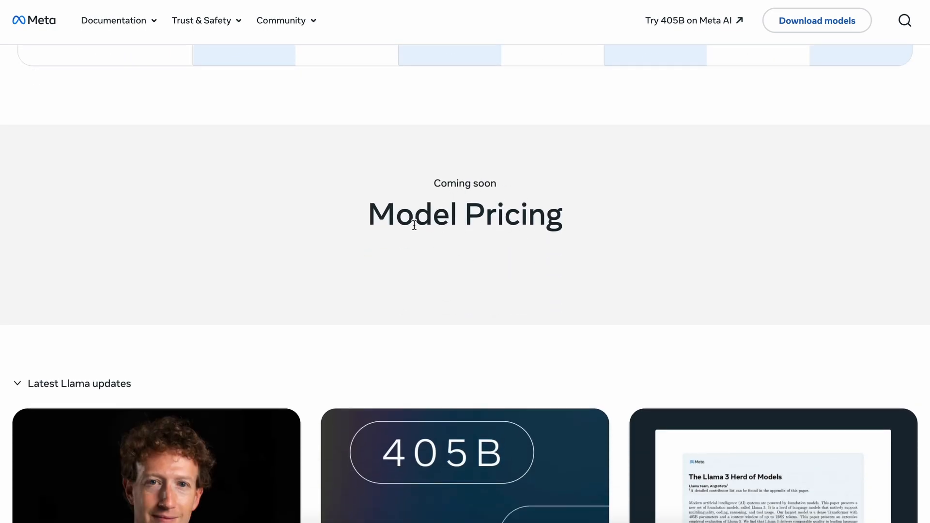
# - Scroll past Model Pricing, Latest Llama updates and Make Llama your own sections
pyautogui.scroll(-3)
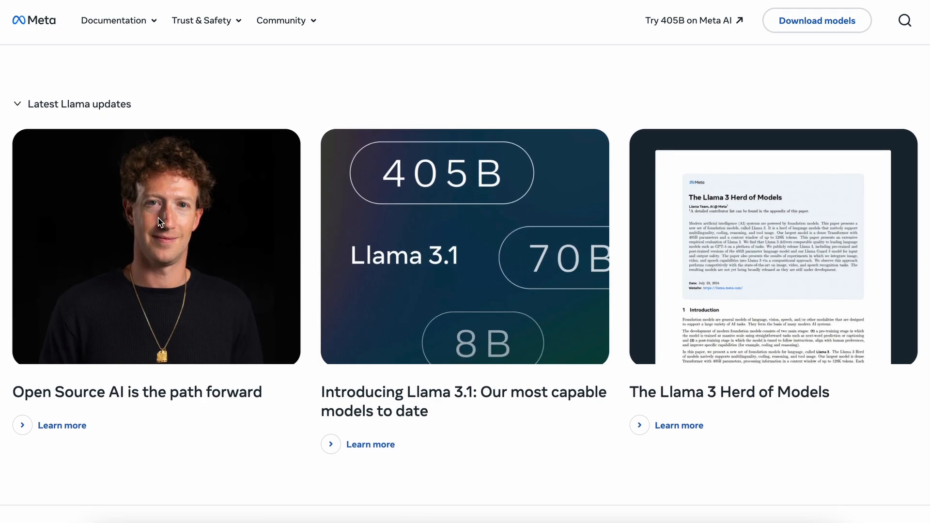
pyautogui.scroll(-3)
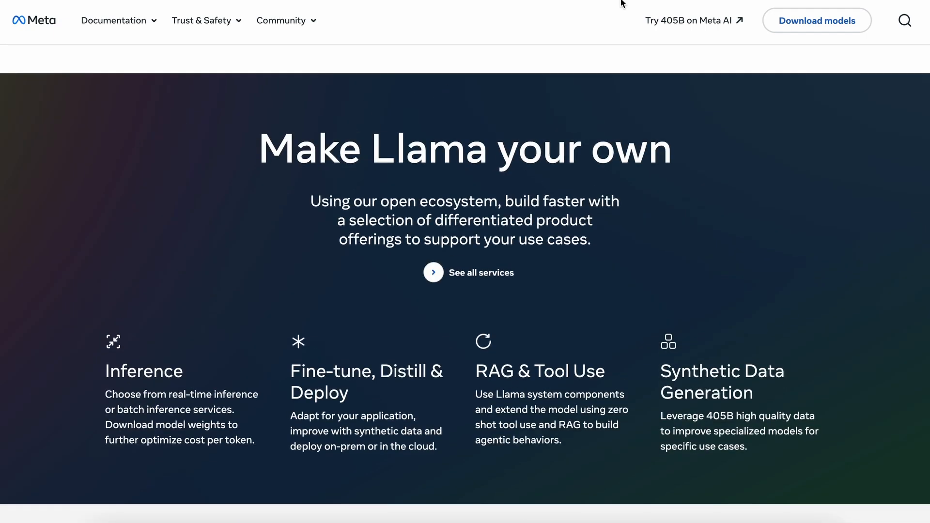
pyautogui.moveTo(611, 9)
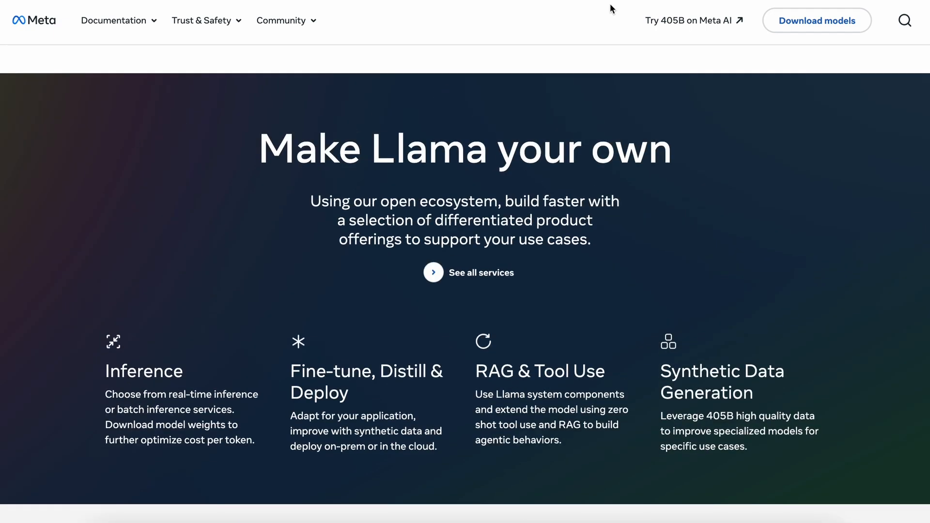
pyautogui.scroll(-3)
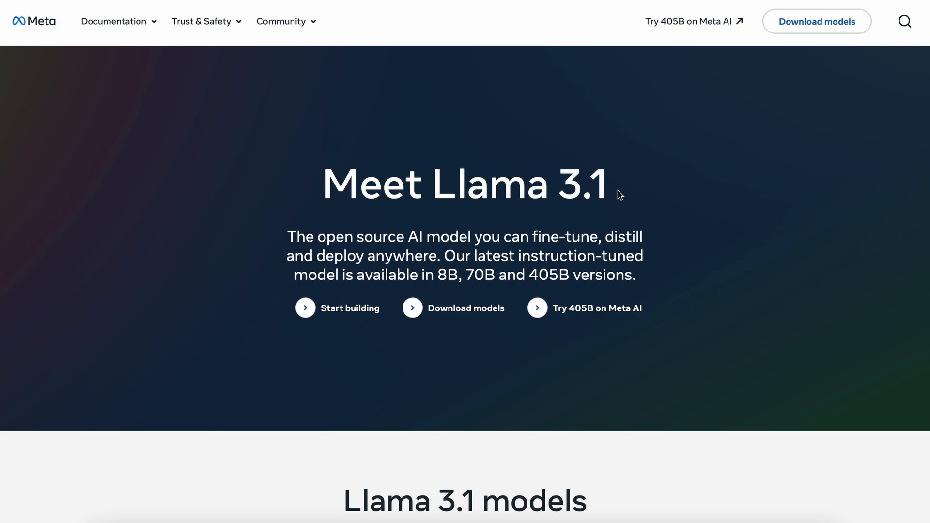
pyautogui.moveTo(598, 307)
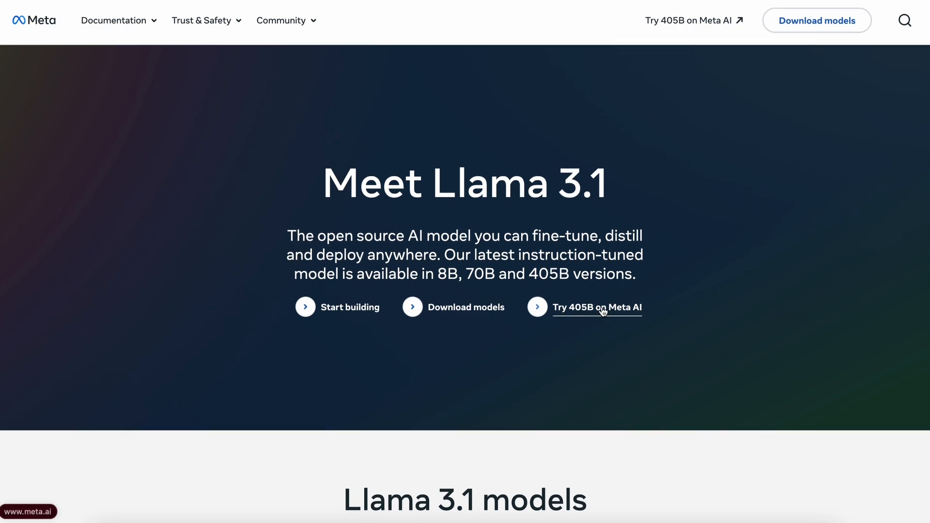
pyautogui.moveTo(616, 301)
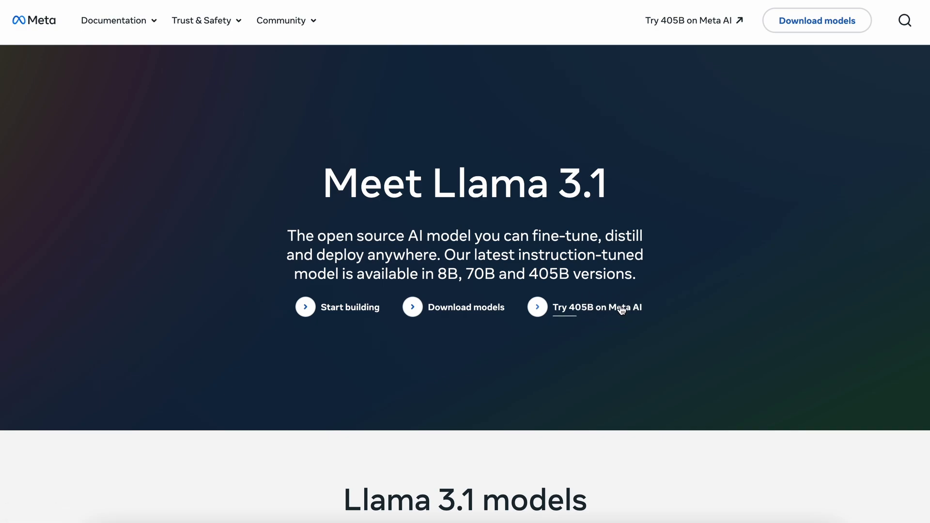
pyautogui.scroll(-3)
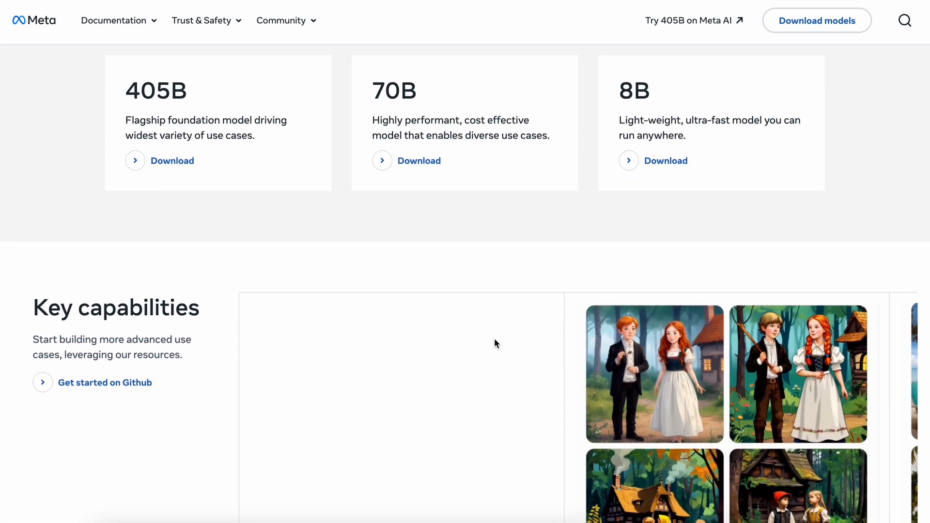
pyautogui.scroll(-3)
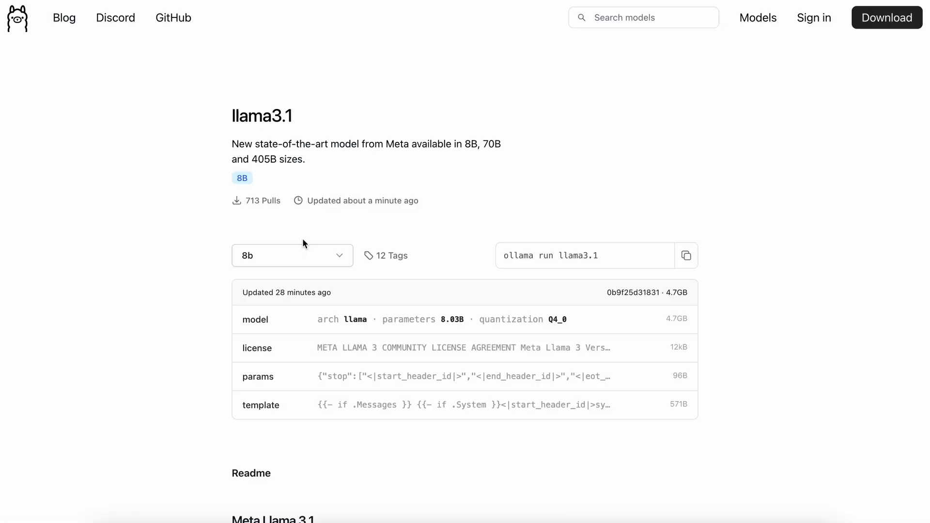
# - View the Ollama llama3.1 page and scroll its Readme down to the benchmark tables
pyautogui.click(292, 254)
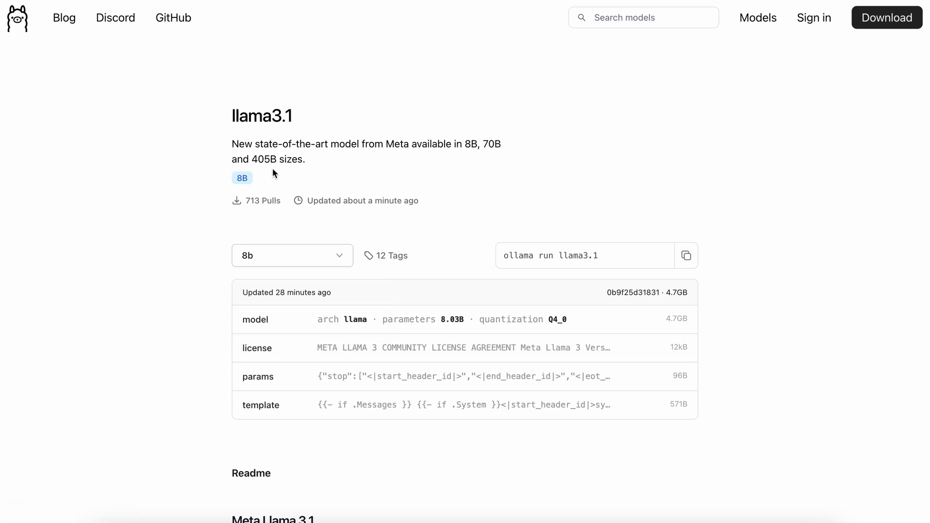
pyautogui.moveTo(153, 207)
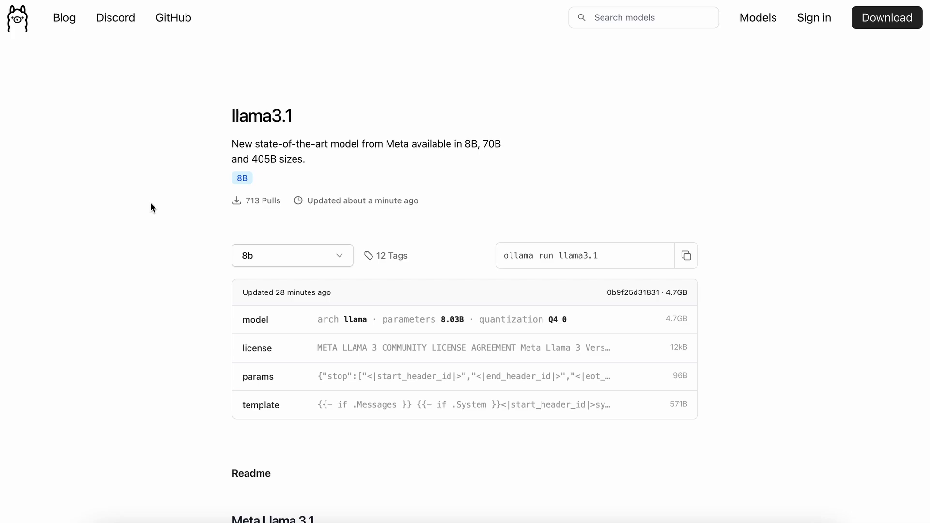
pyautogui.scroll(-3)
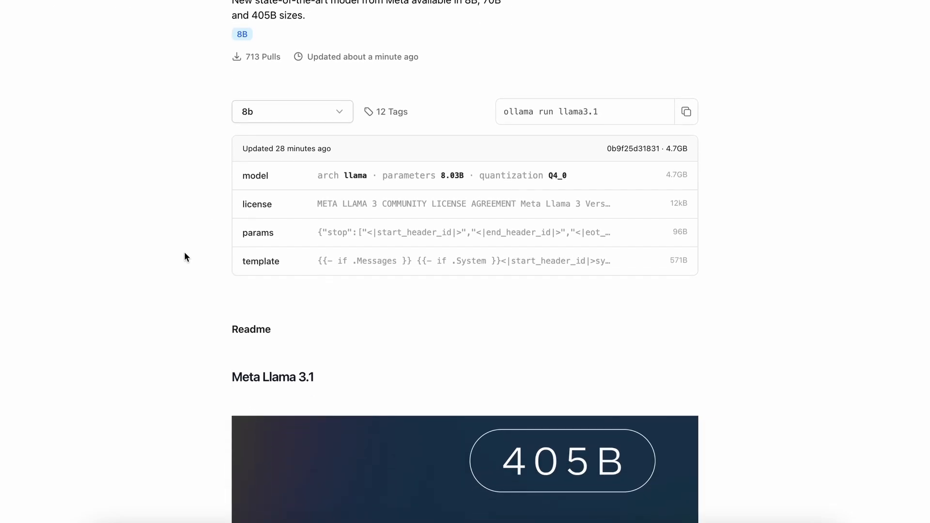
pyautogui.scroll(-3)
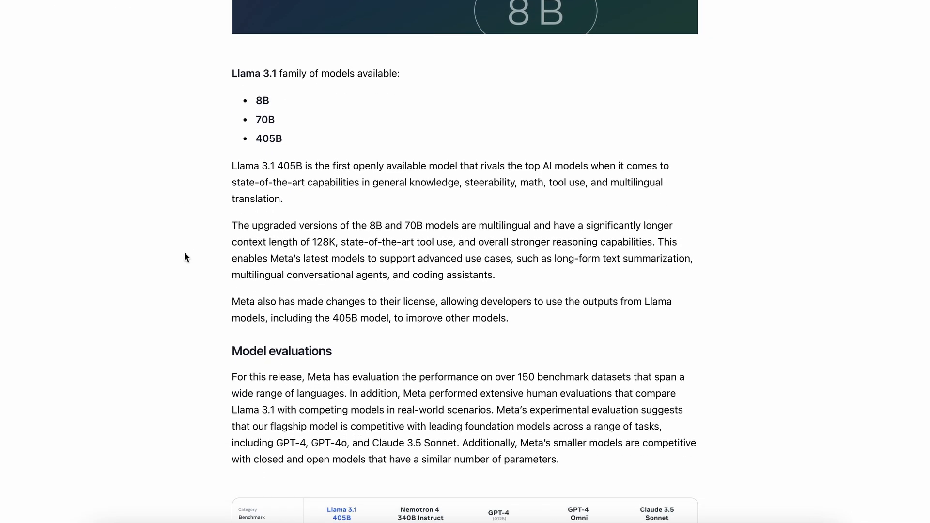
pyautogui.scroll(-3)
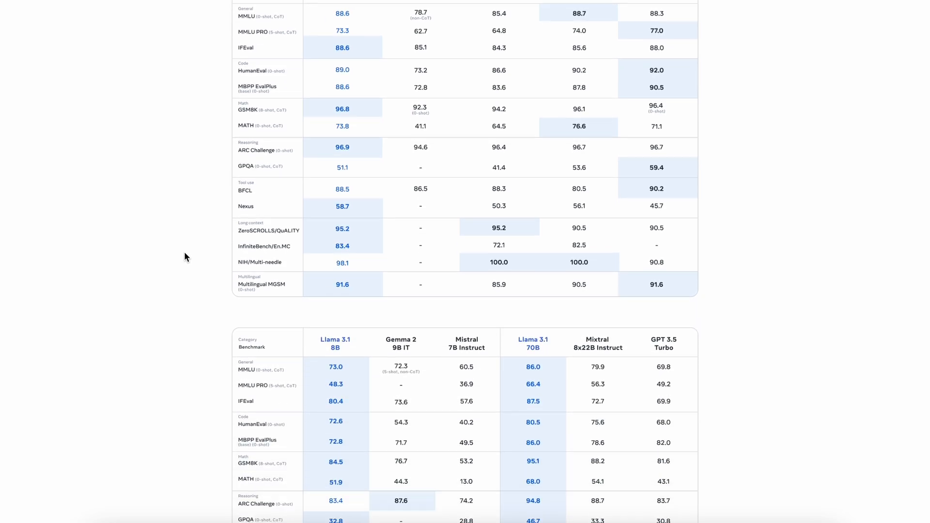
pyautogui.scroll(-3)
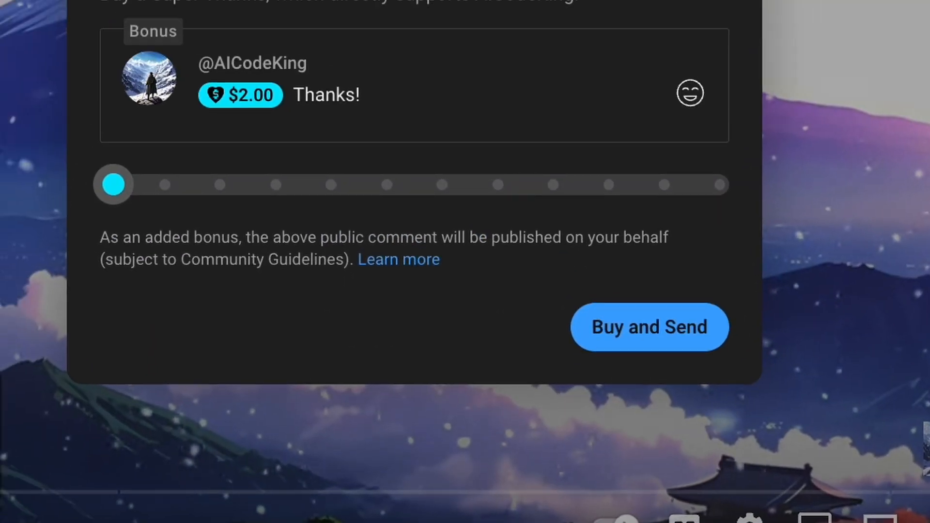
# - Drag the Super Thanks slider from $2.00 through $10 and $100 to $500.00
pyautogui.moveTo(112, 184); pyautogui.dragTo(285, 316)
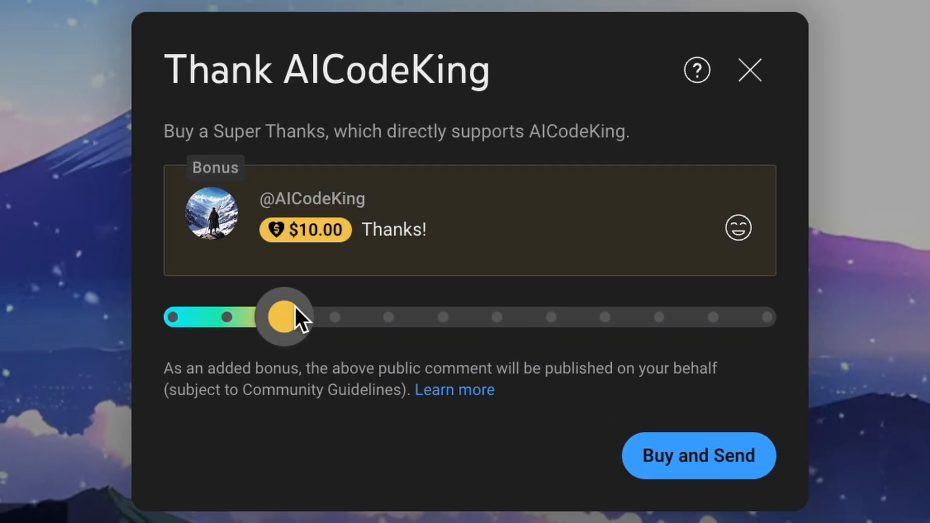
pyautogui.moveTo(285, 316); pyautogui.dragTo(604, 315)
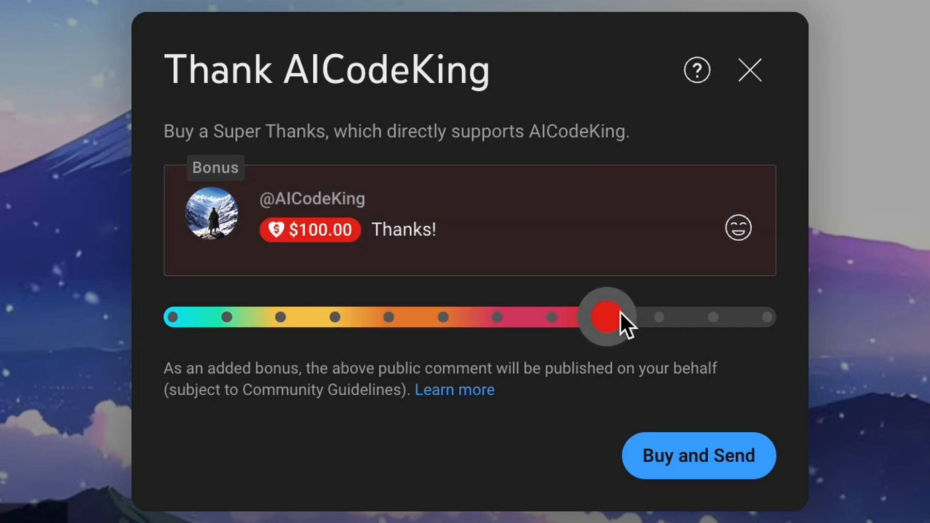
pyautogui.moveTo(604, 316); pyautogui.dragTo(765, 316)
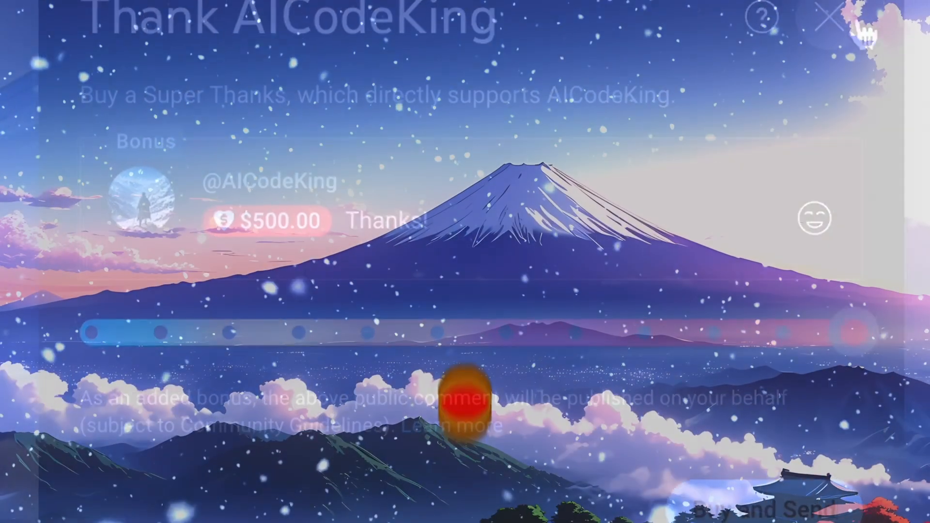